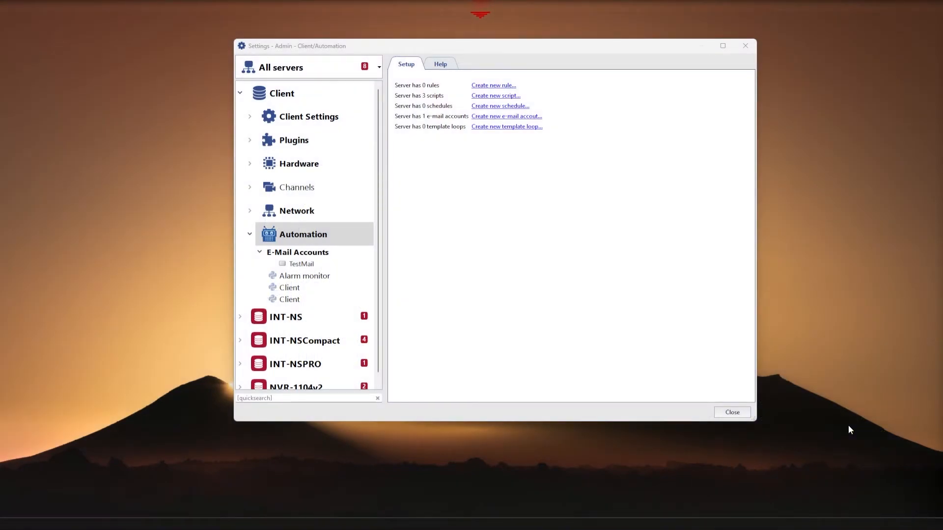
mouse_move(851, 419)
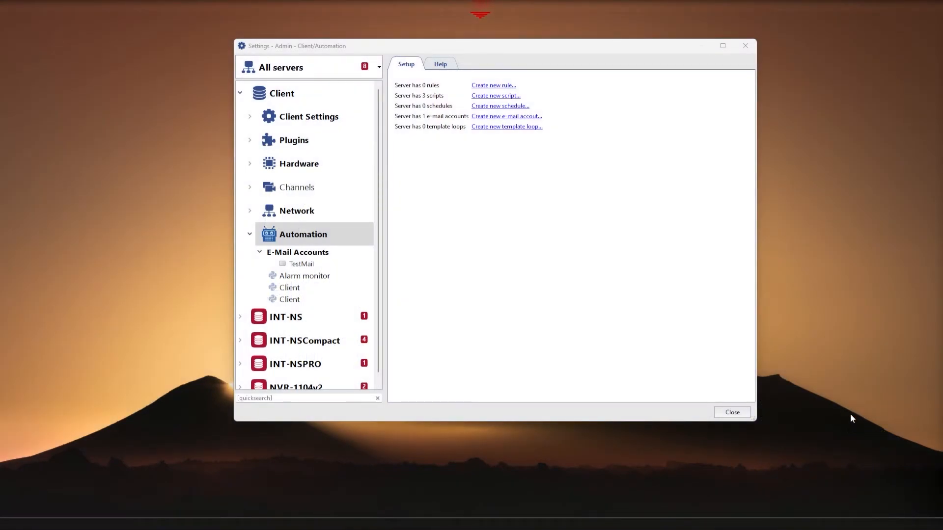
mouse_move(825, 381)
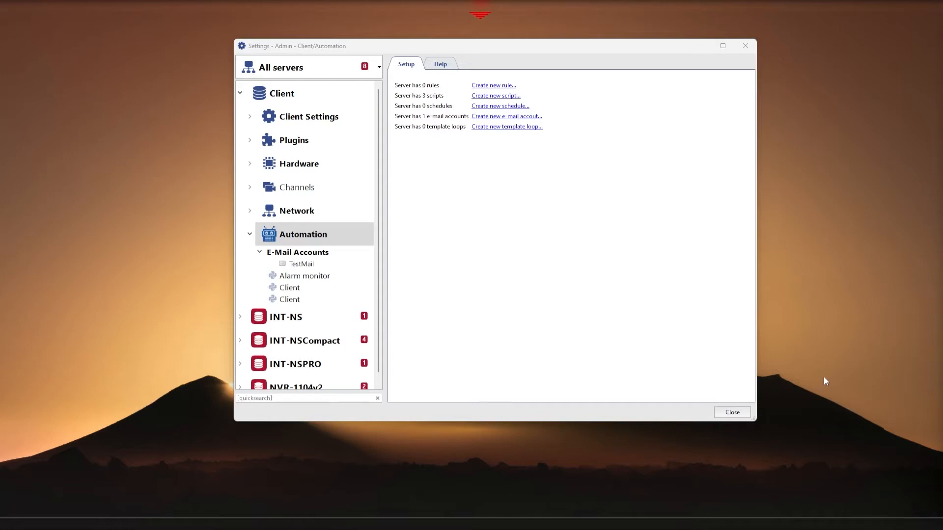
mouse_move(821, 376)
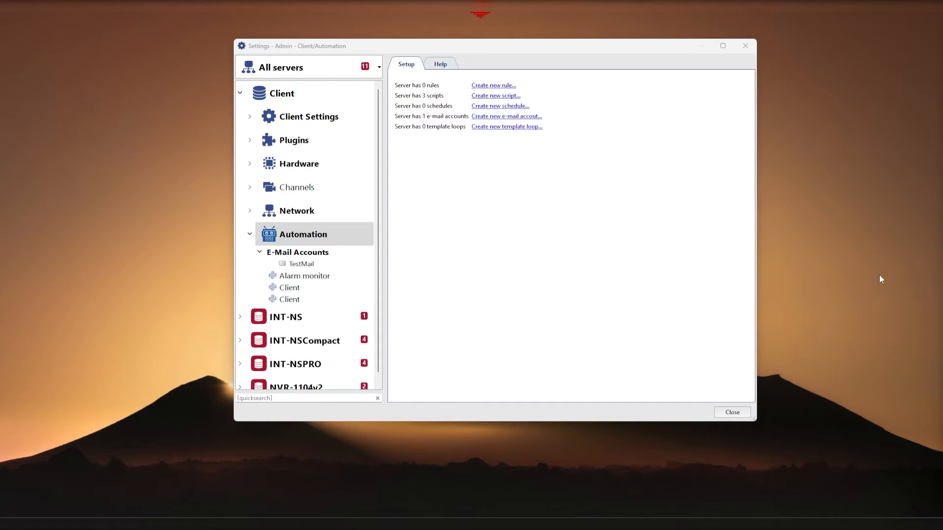
Step: Create a new e-mail account in Automation settings and rename it Alextest
click(282, 93)
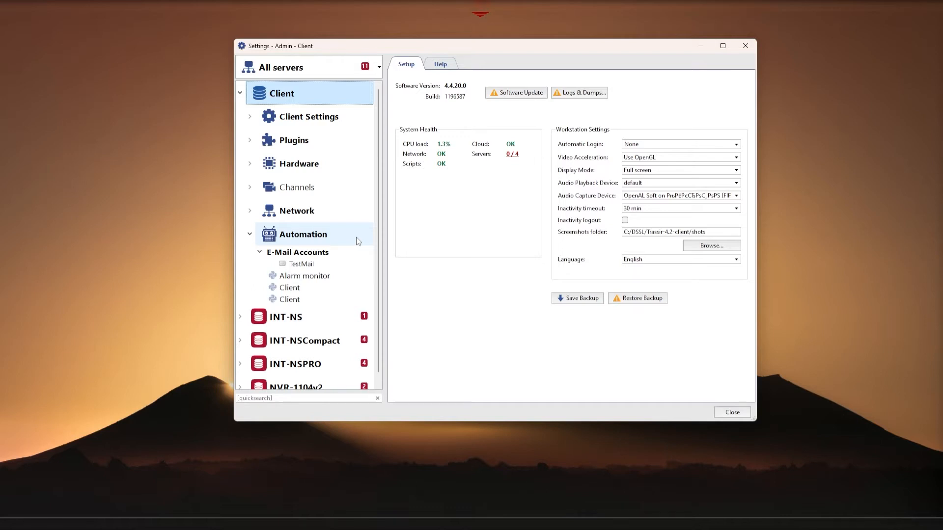
click(303, 234)
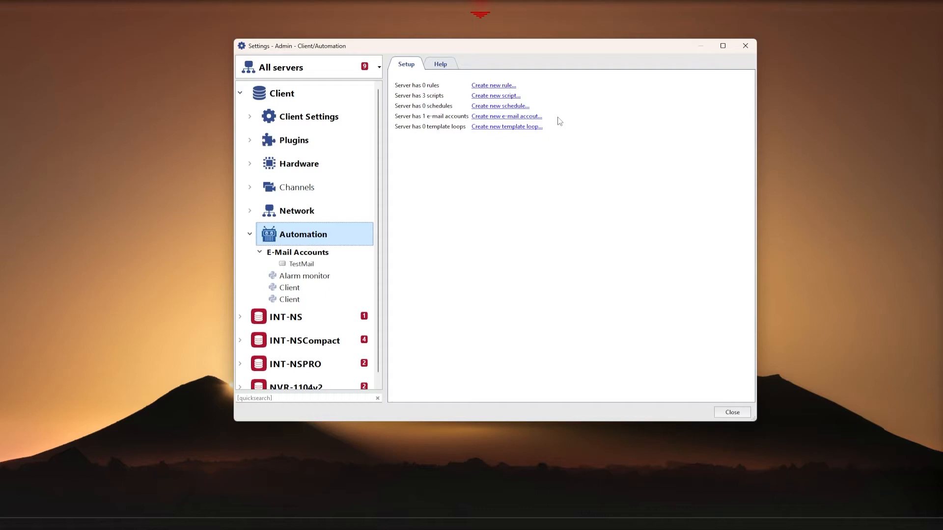
mouse_move(484, 120)
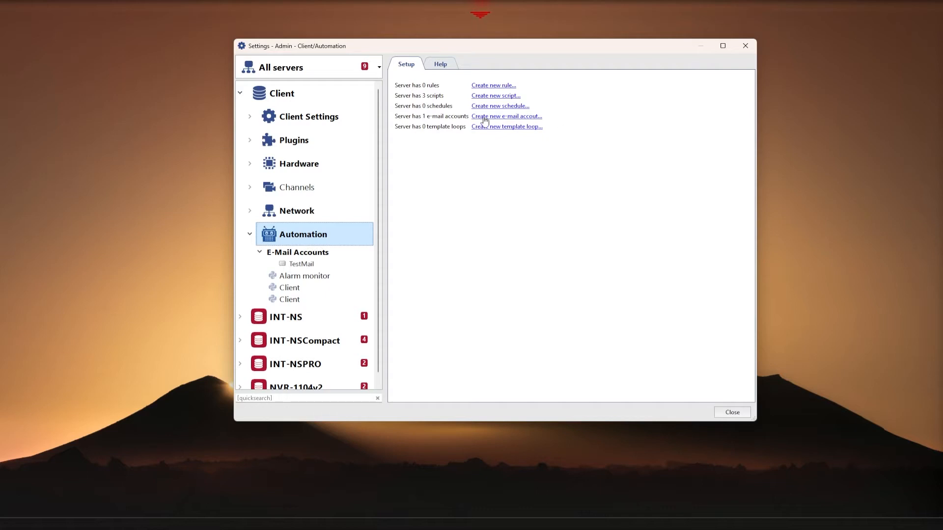
click(506, 116)
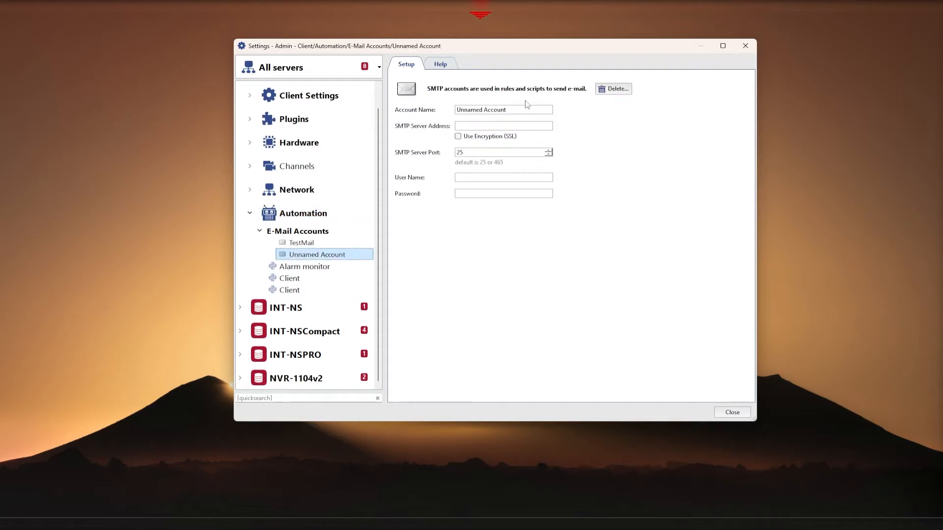
triple_click(503, 109)
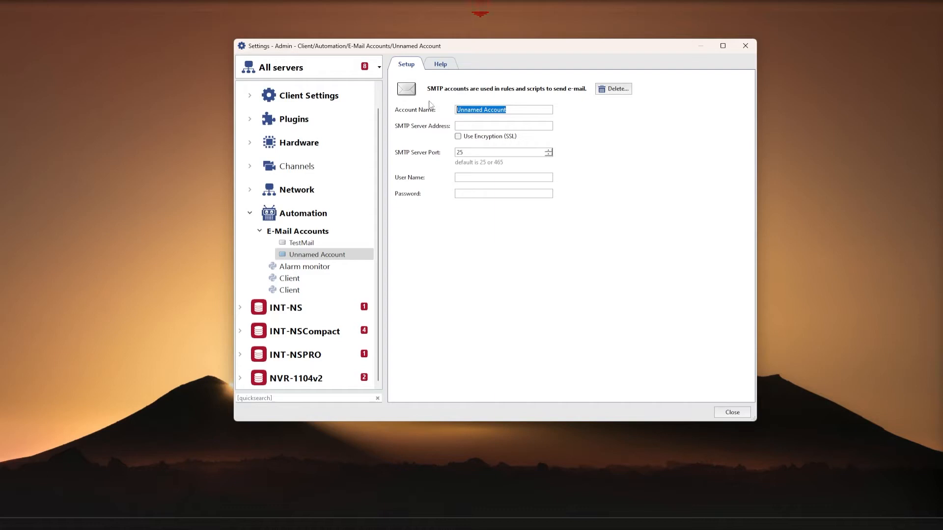
mouse_move(454, 104)
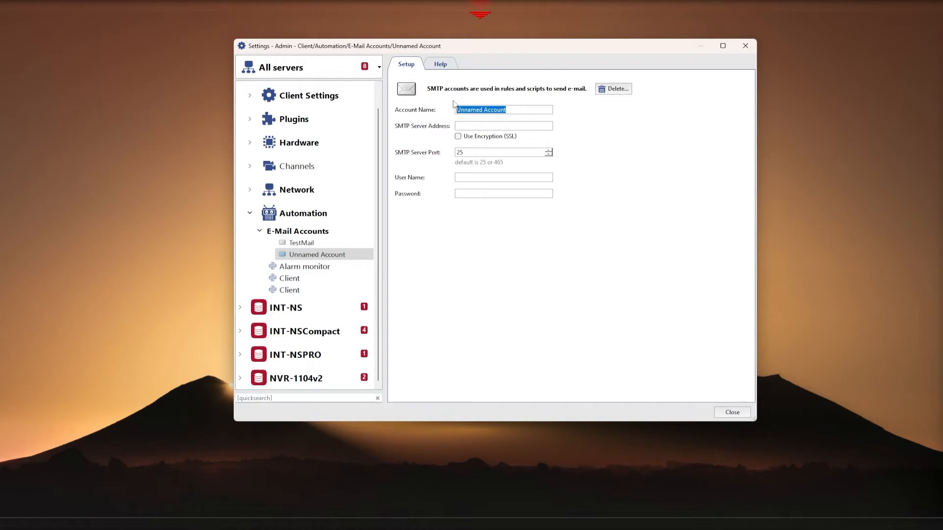
text(Alex)
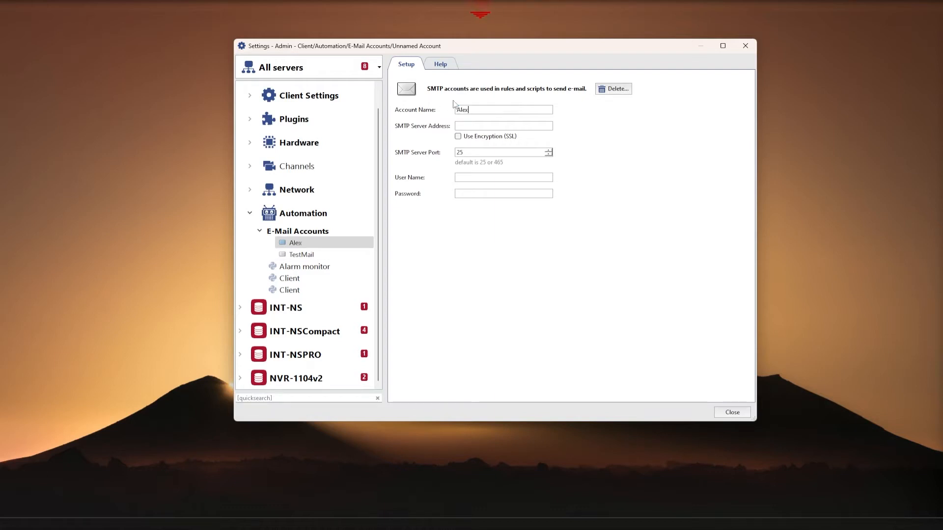
text(test)
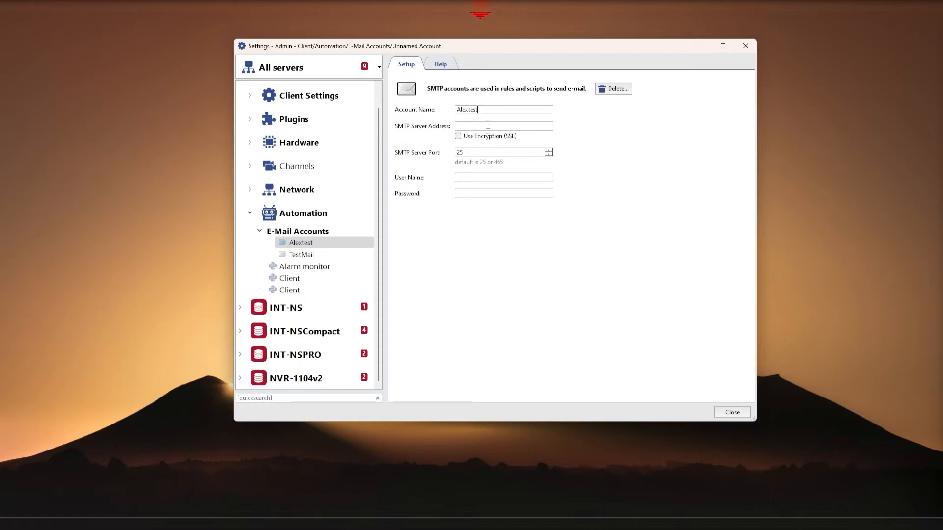
Step: Set the SMTP server address to smtp.gmail.com and turn on SSL encryption
click(503, 125)
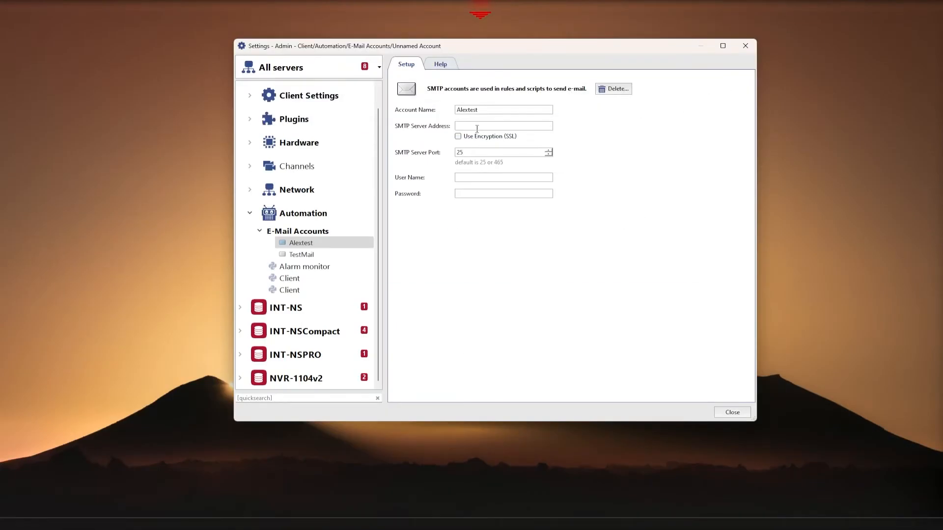
text(smtp.gmail.com)
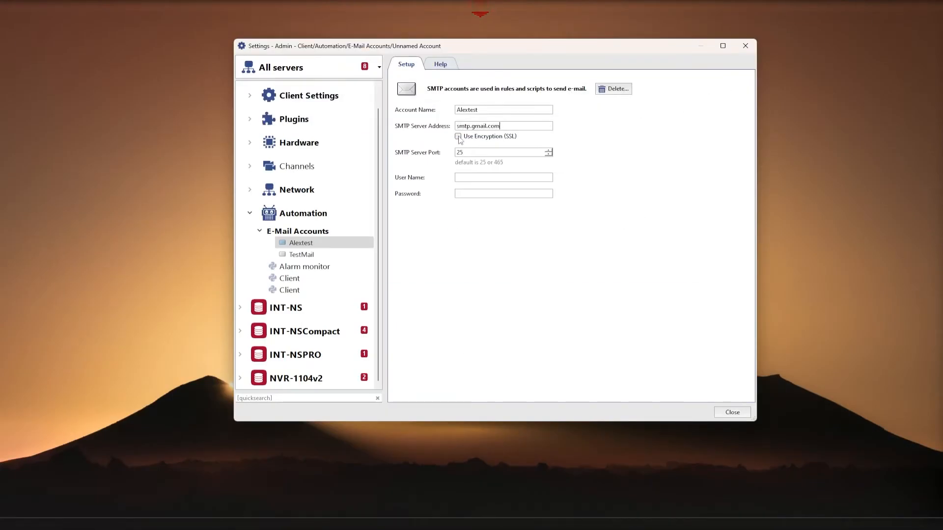
click(457, 137)
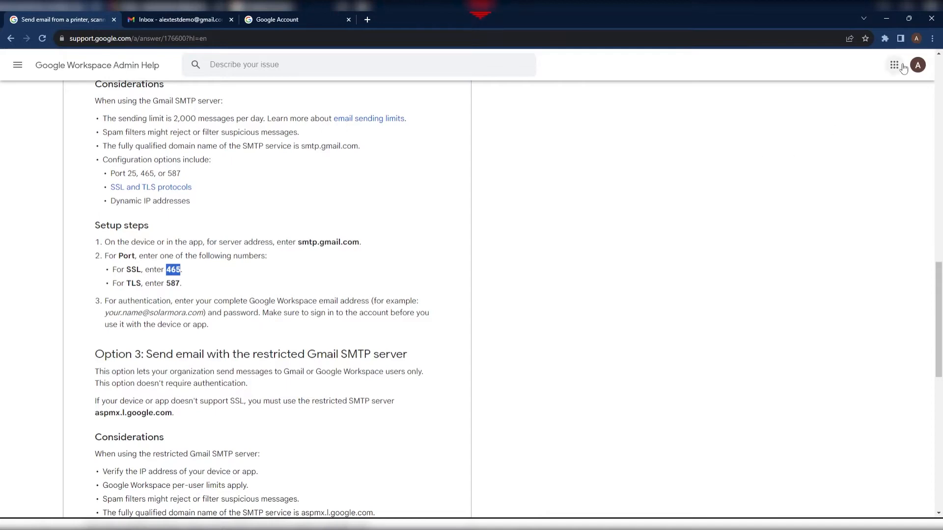
Step: Copy the signed-in Gmail address from the Google account avatar menu
click(917, 65)
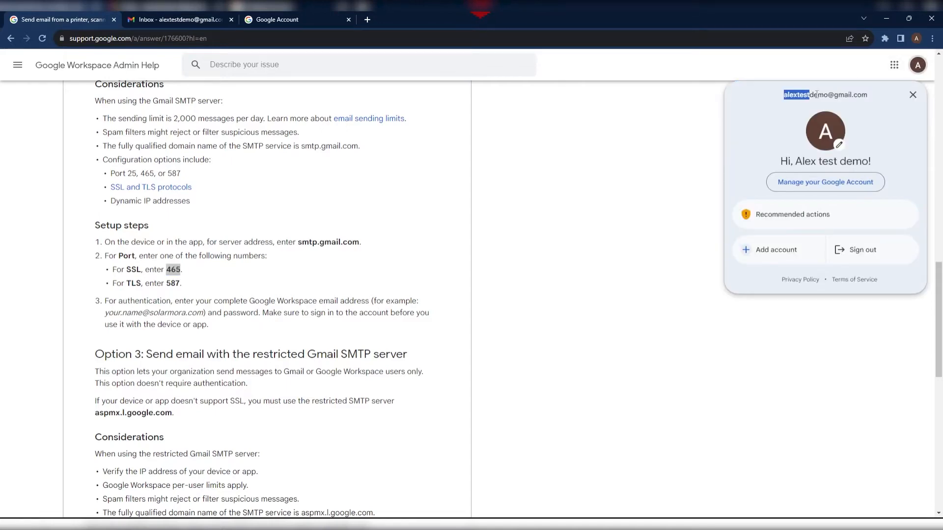
click(912, 95)
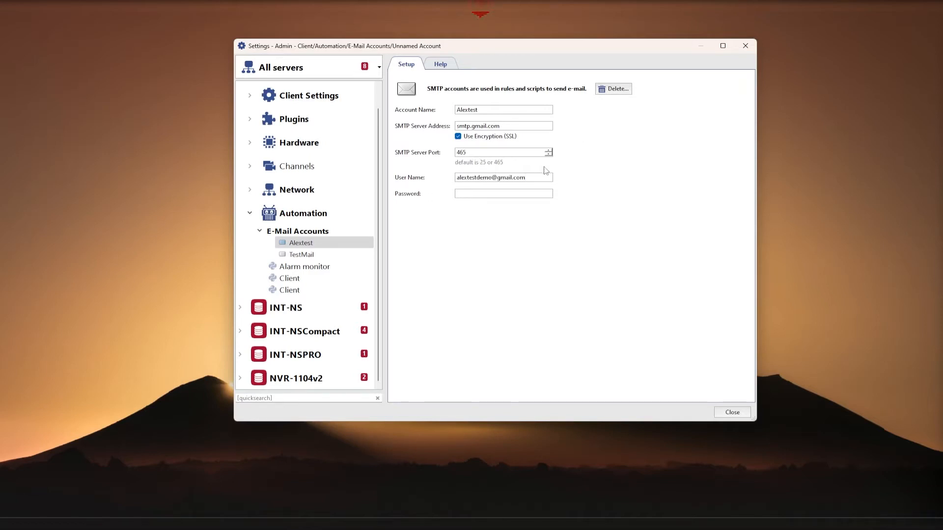
mouse_move(645, 181)
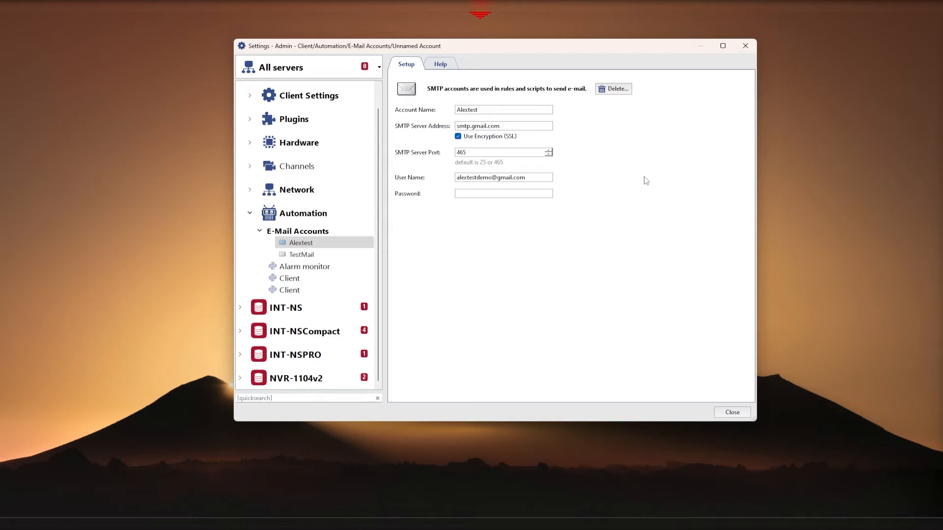
mouse_move(663, 189)
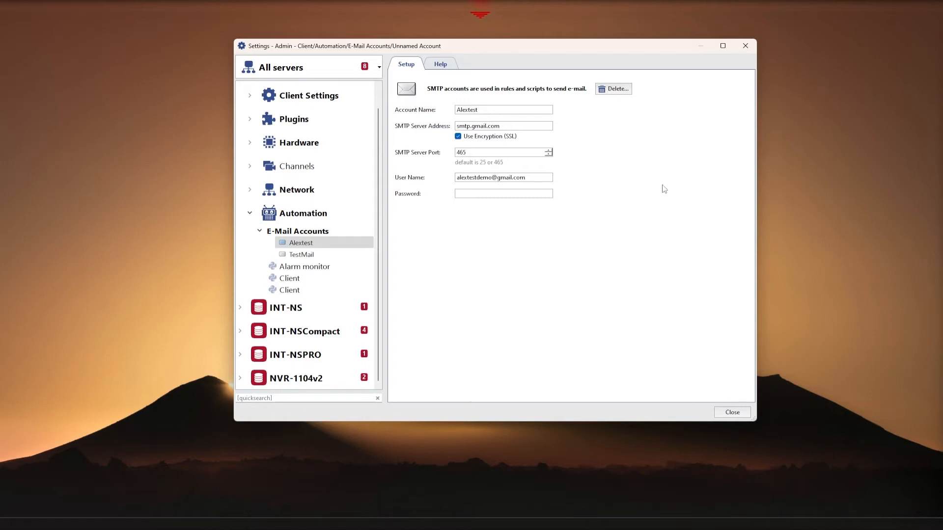
mouse_move(618, 316)
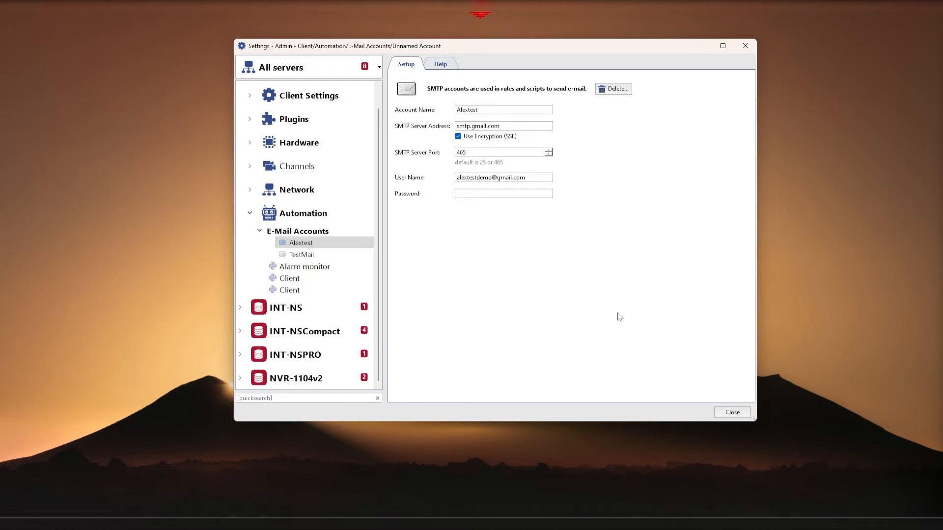
mouse_move(670, 506)
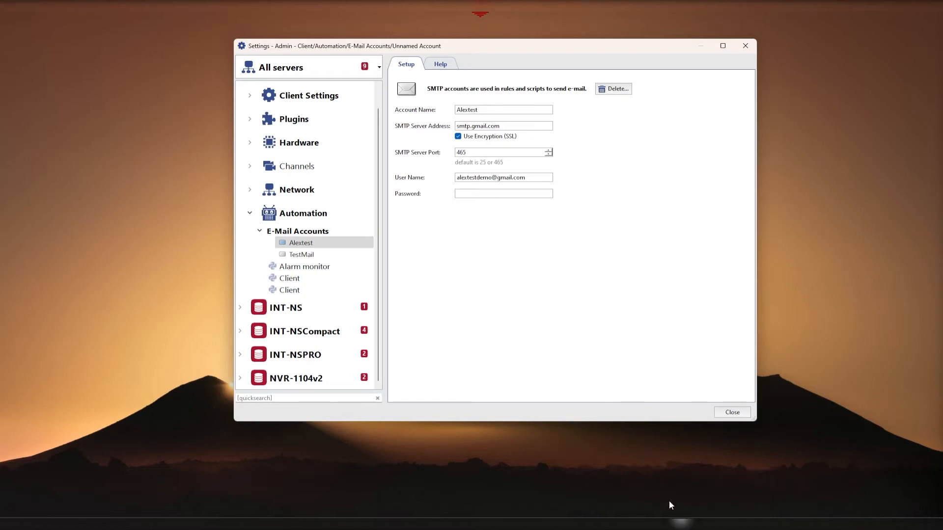
mouse_move(664, 507)
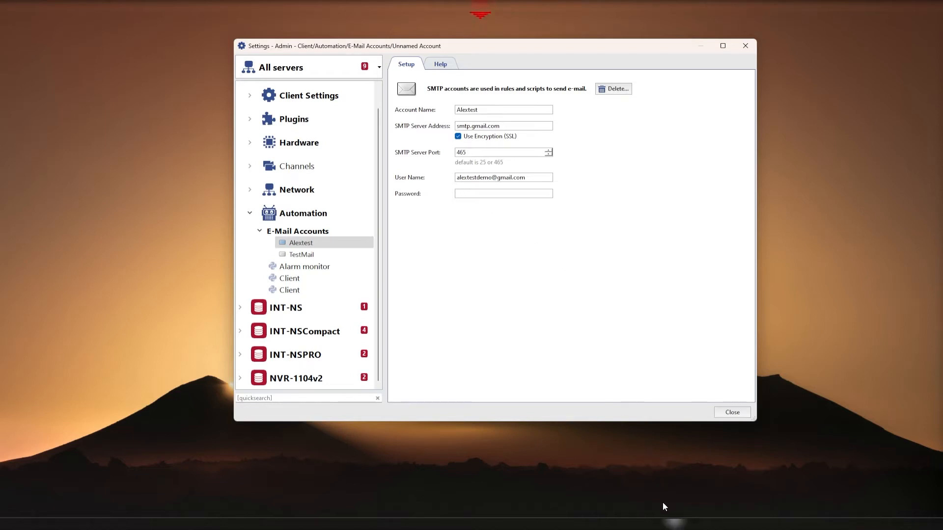
mouse_move(660, 507)
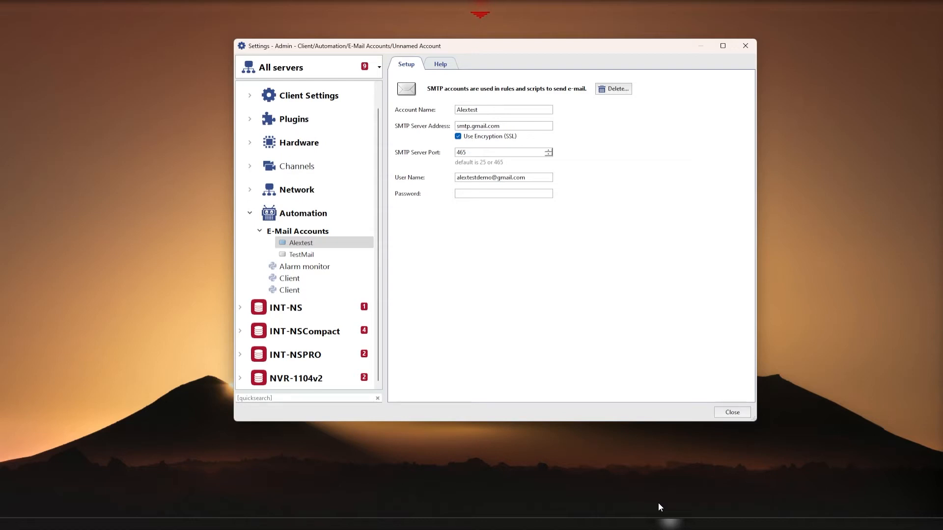
Step: Put the cursor in the Alextest account's empty Password field
click(503, 193)
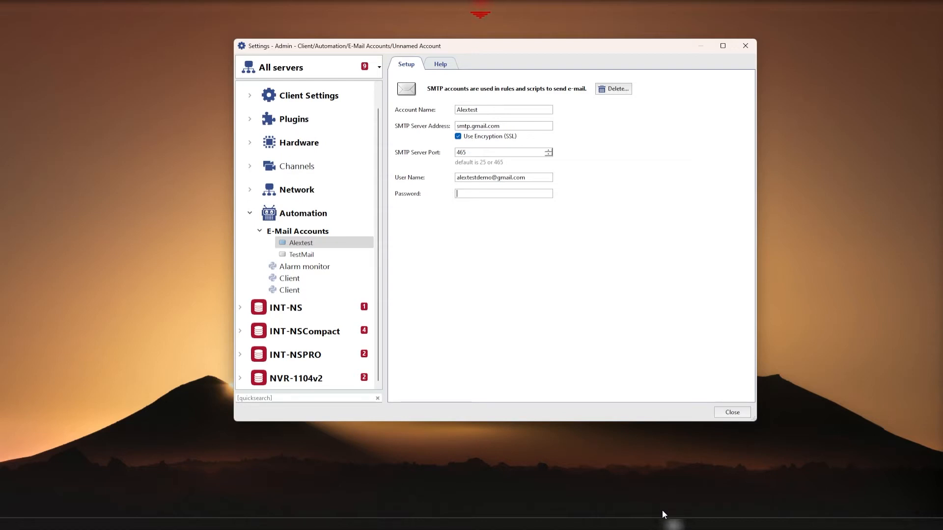
mouse_move(700, 471)
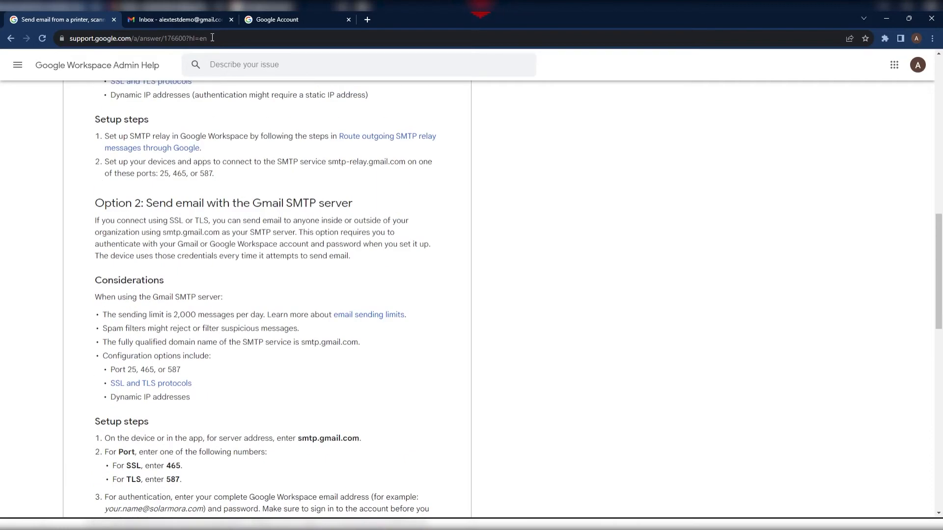
Step: Open Google Account security settings and re-verify sign-in with the account password
click(276, 19)
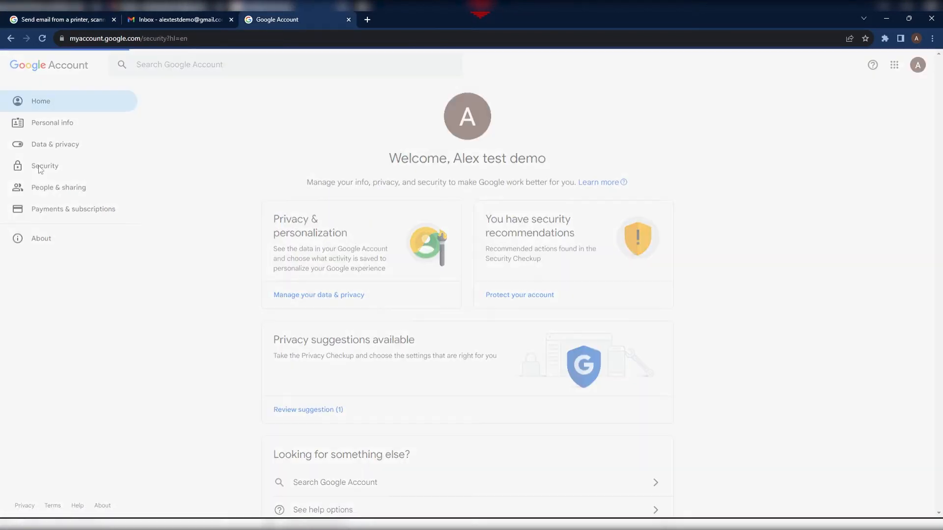
click(45, 166)
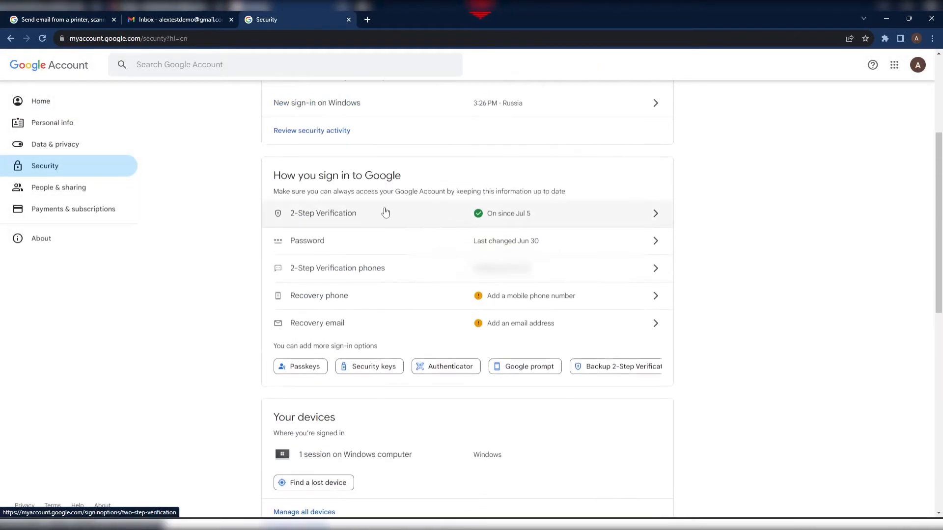
mouse_move(420, 215)
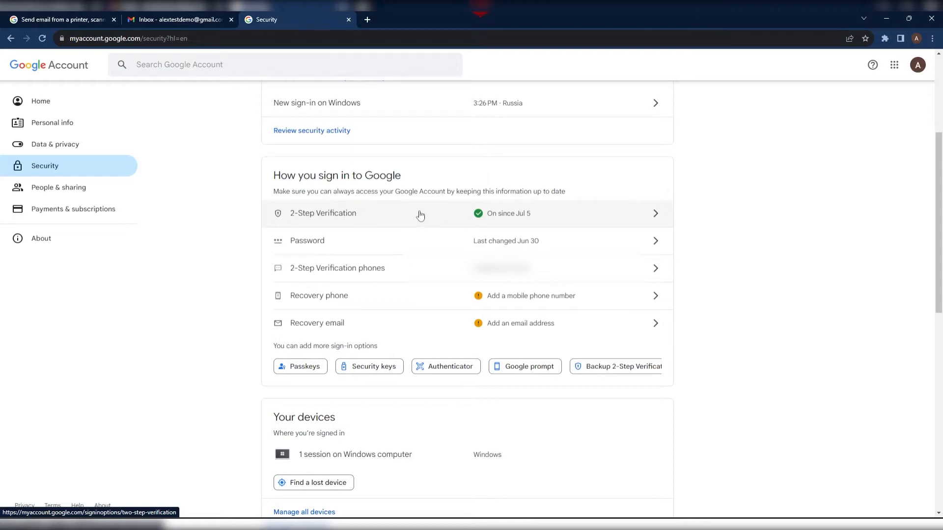
click(421, 214)
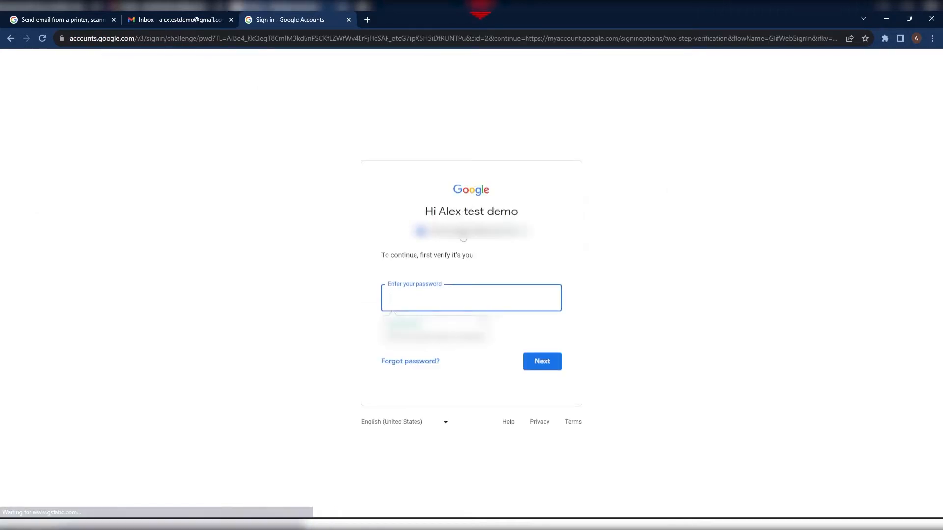
text(•)
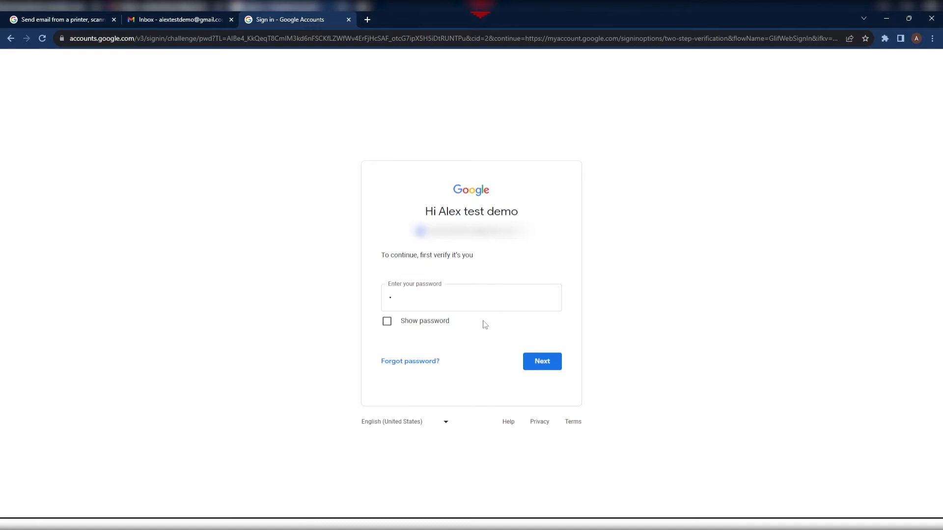
text(password)
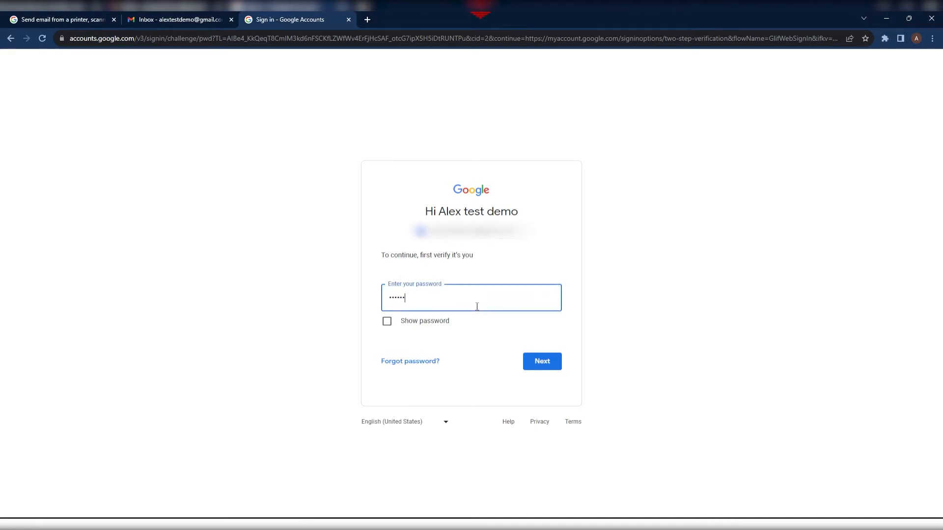
click(540, 361)
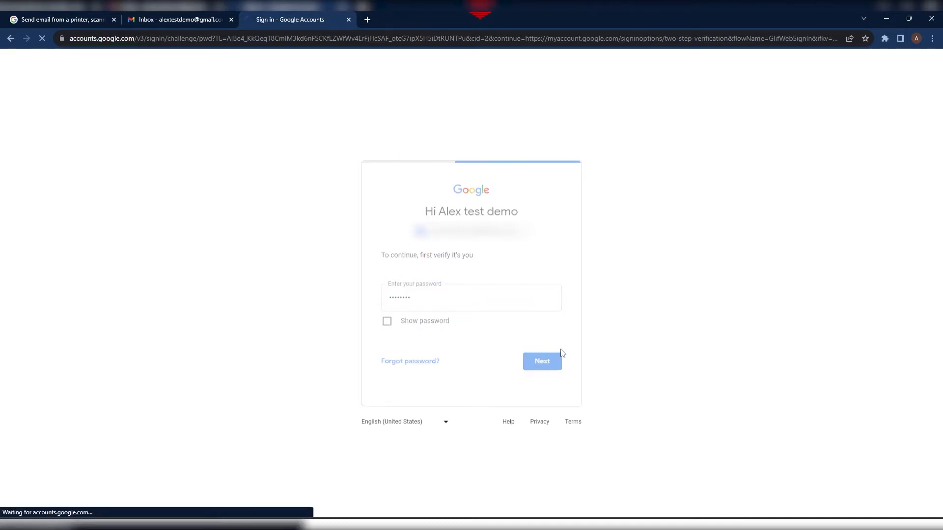
click(540, 361)
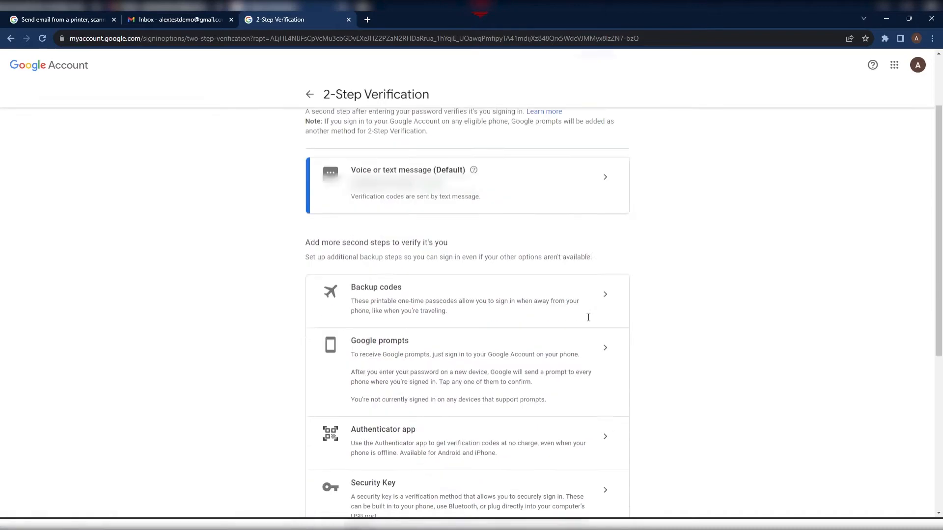
Step: Generate an app password named TRASSIR under App passwords
scroll(down, 3)
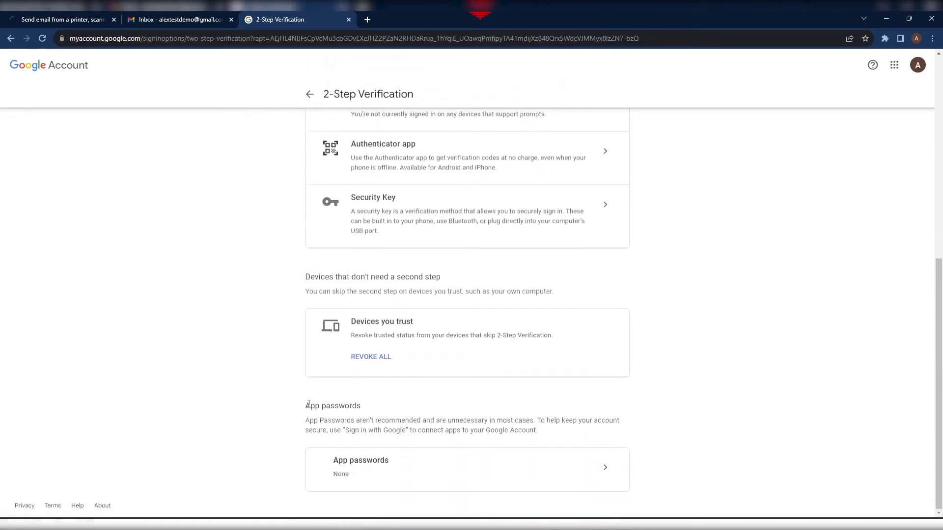
double_click(333, 405)
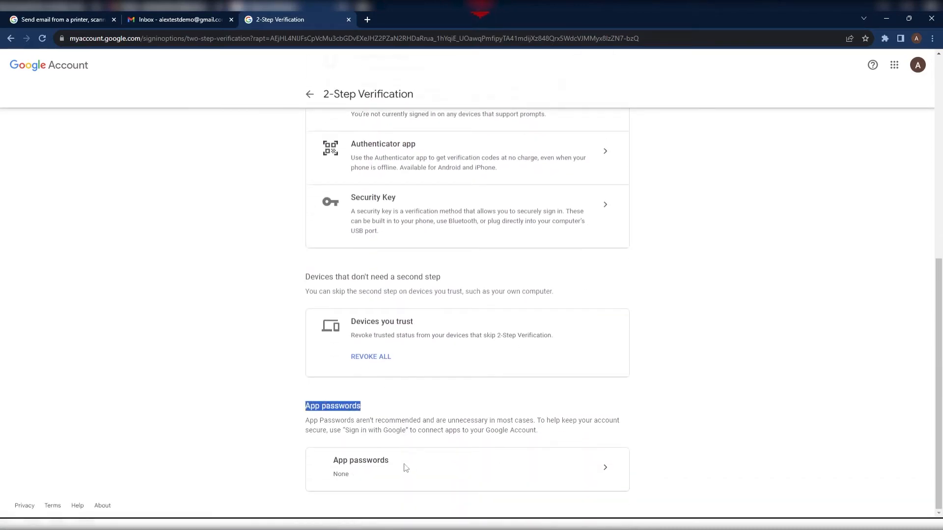
click(467, 470)
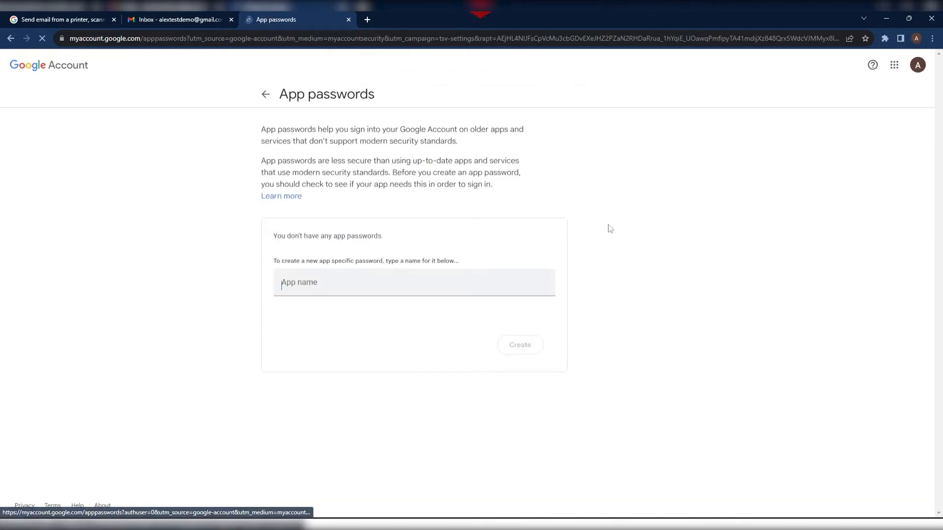
text(TRASSIR)
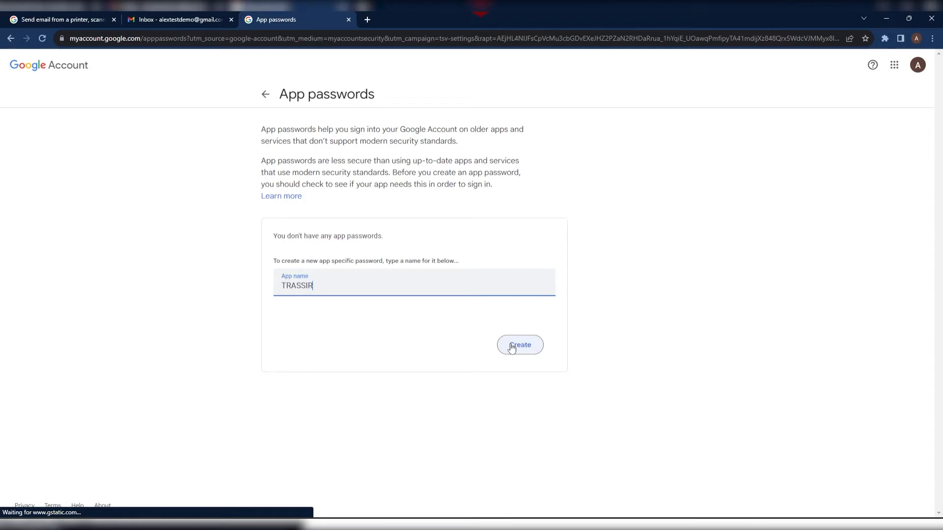
click(520, 345)
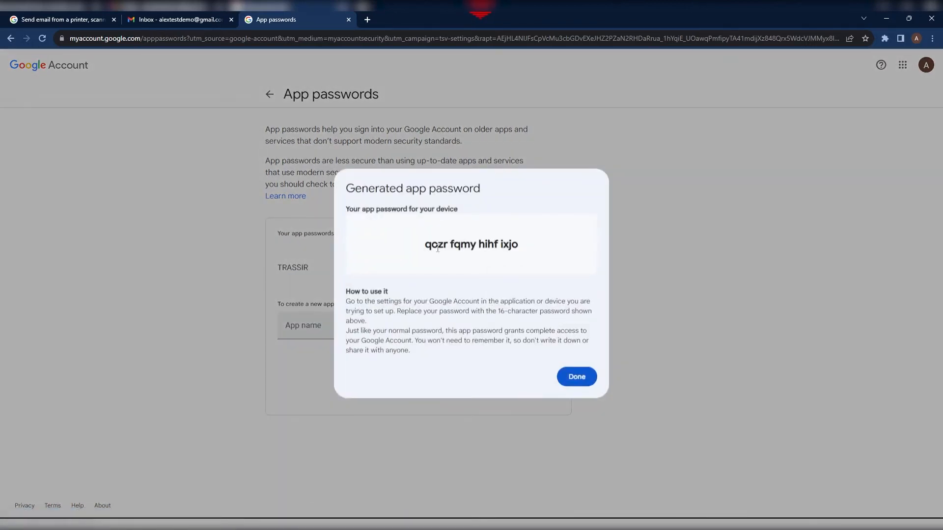
Step: Paste the generated Google app password into the Alextest Password field
click(575, 376)
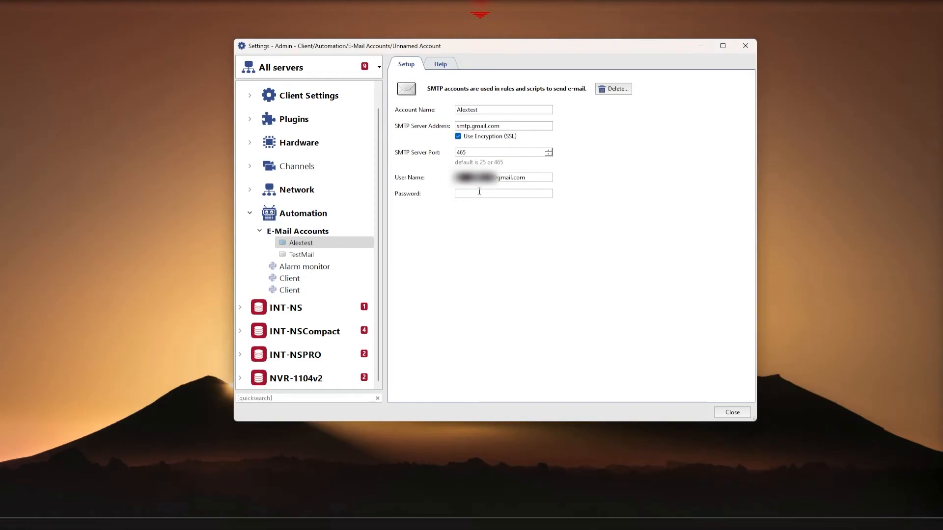
text(password)
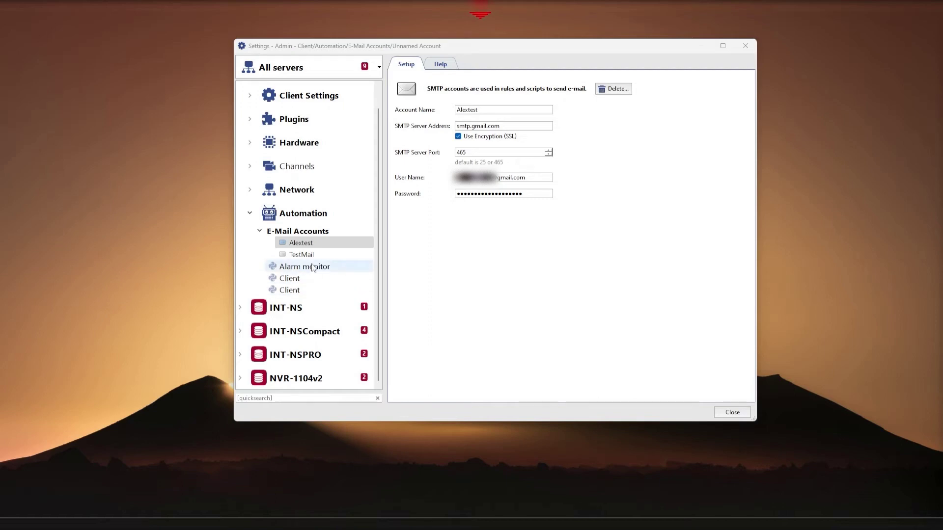
click(305, 266)
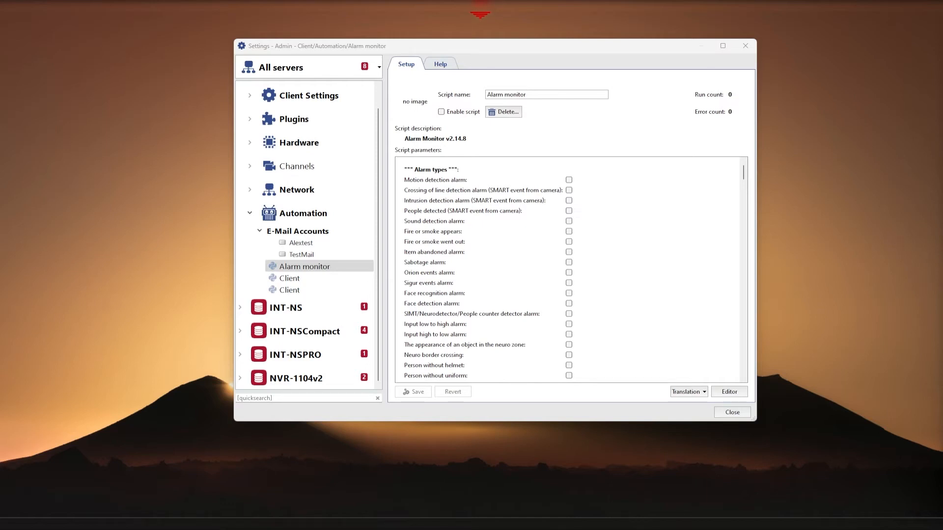
Step: Enable Face recognition alarm, Send screen to e-mail and Send notification to e-mail, then save
click(303, 213)
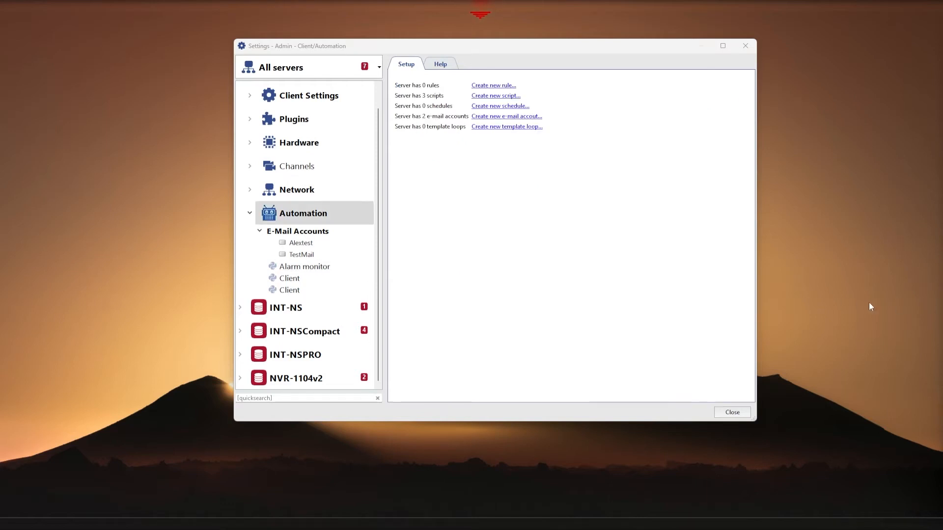
click(305, 266)
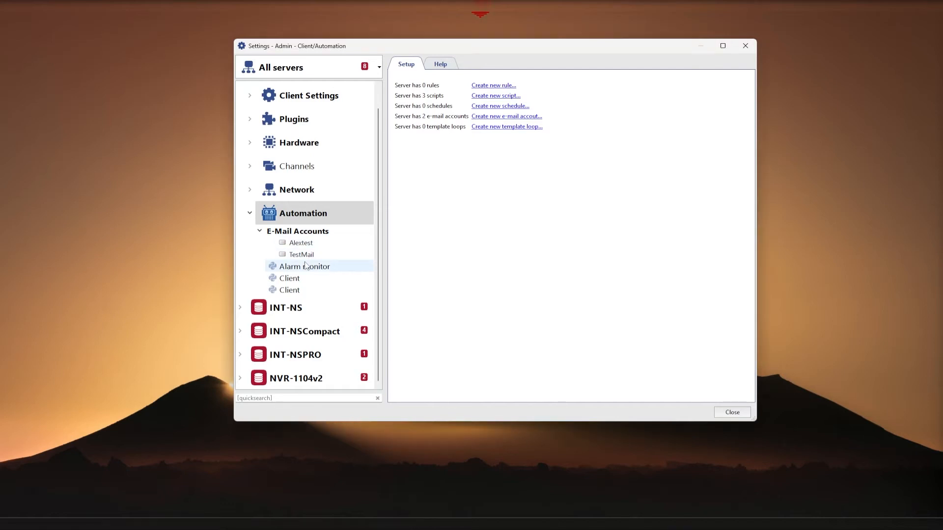
click(303, 267)
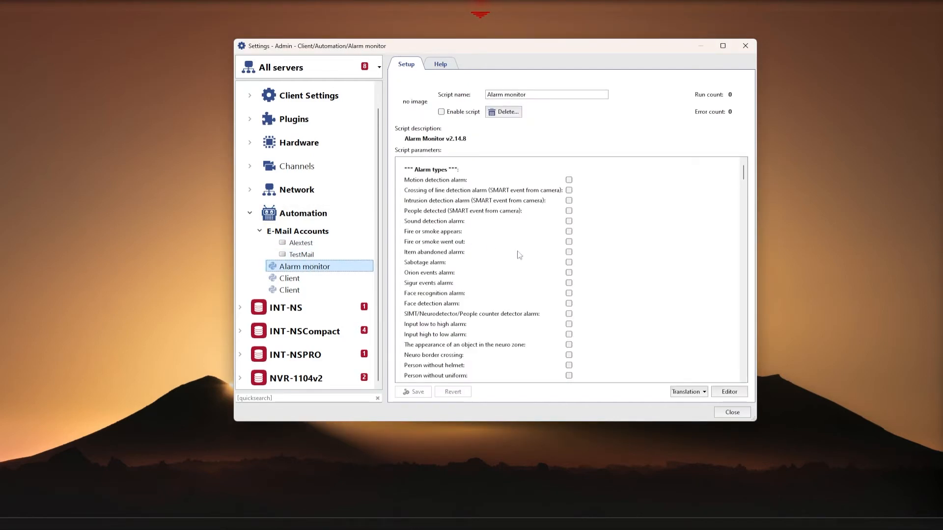
click(568, 293)
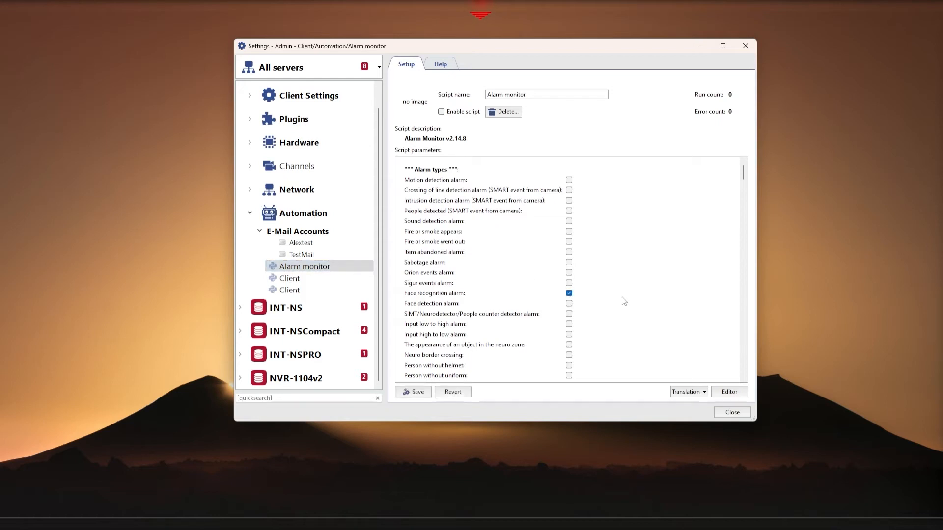
scroll(down, 3)
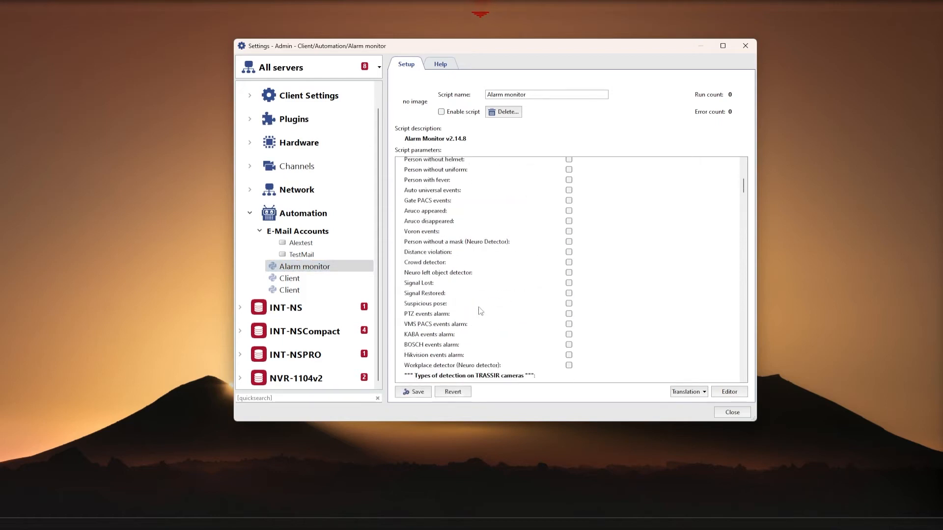
scroll(down, 3)
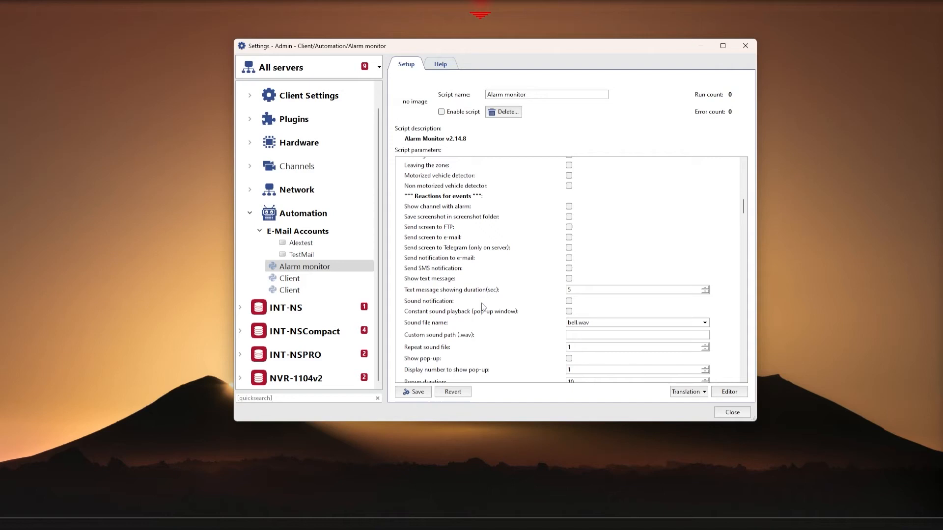
click(568, 236)
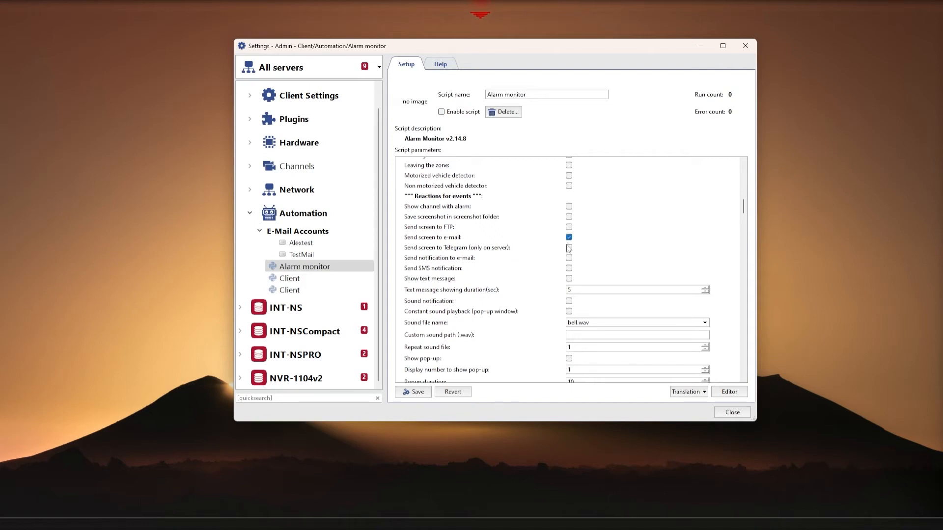
click(568, 258)
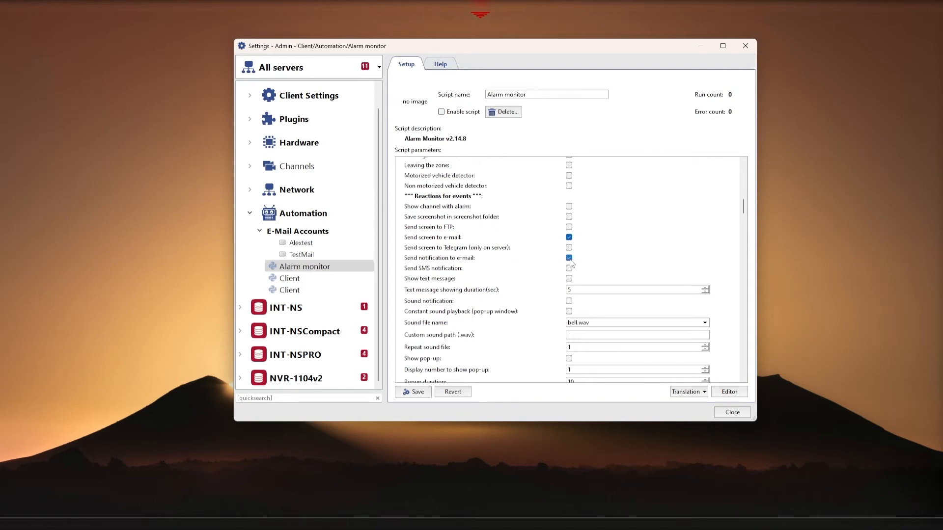
click(567, 257)
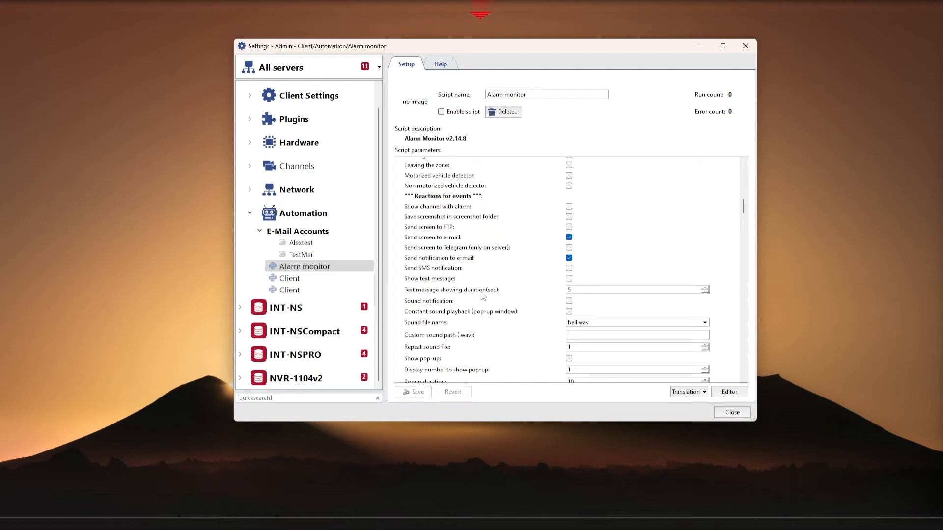
mouse_move(495, 287)
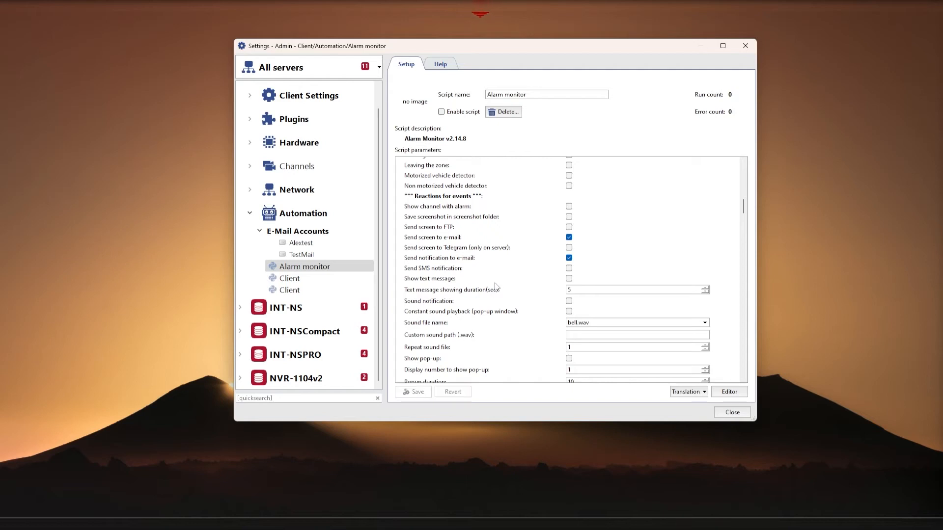
scroll(down, 3)
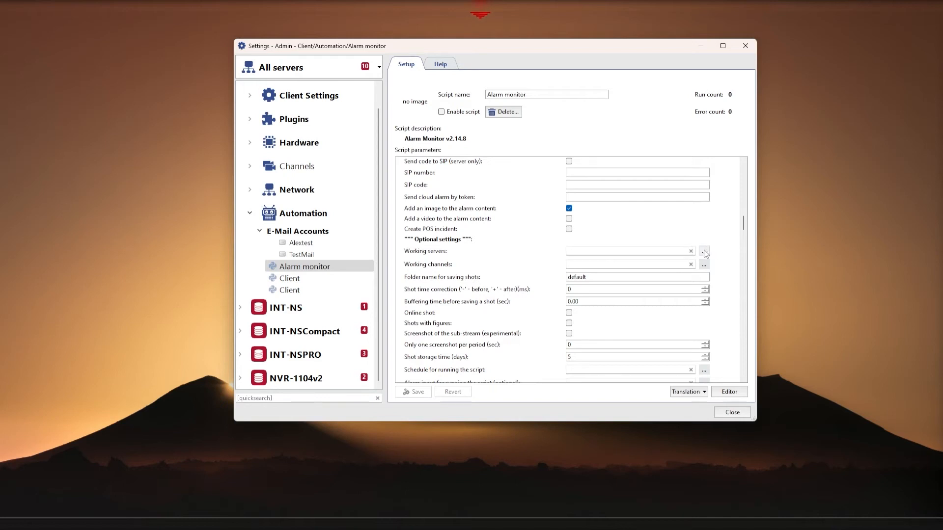
Step: Set the script's working server to INT-NSCompact
click(704, 251)
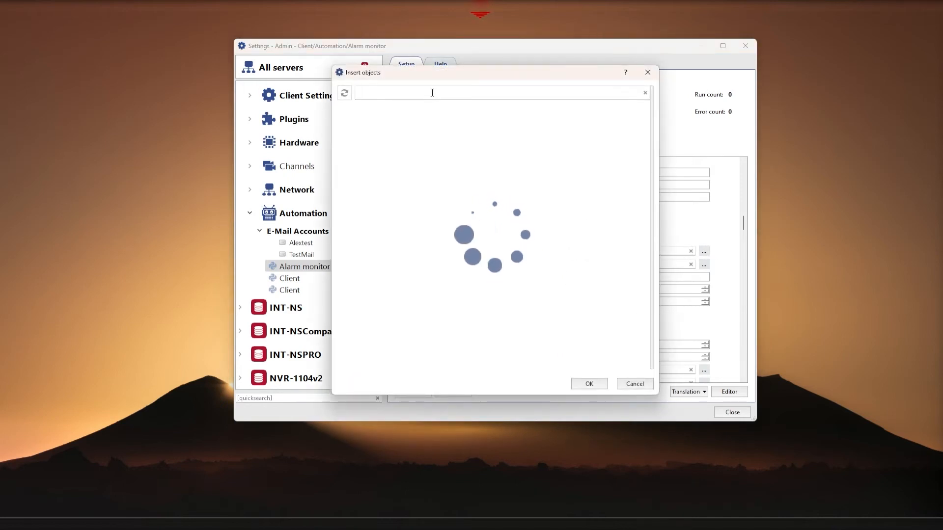
text(com)
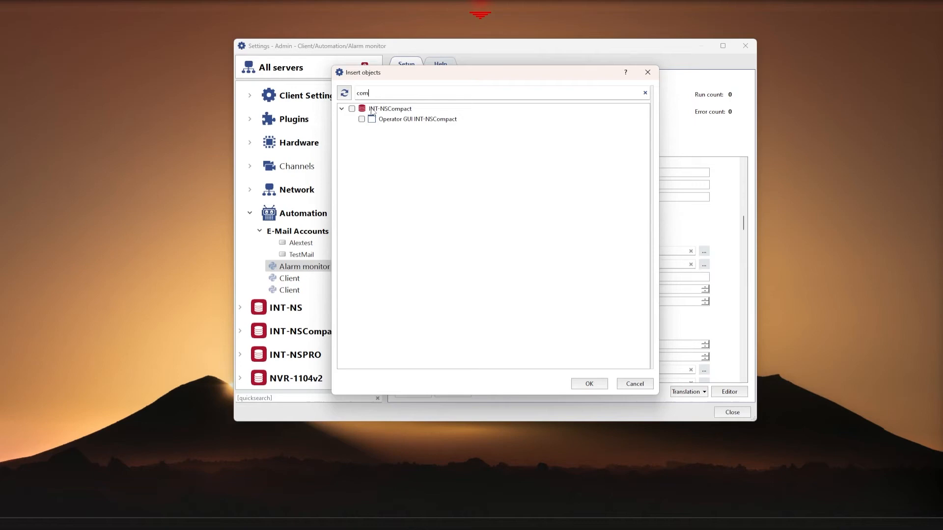
click(588, 384)
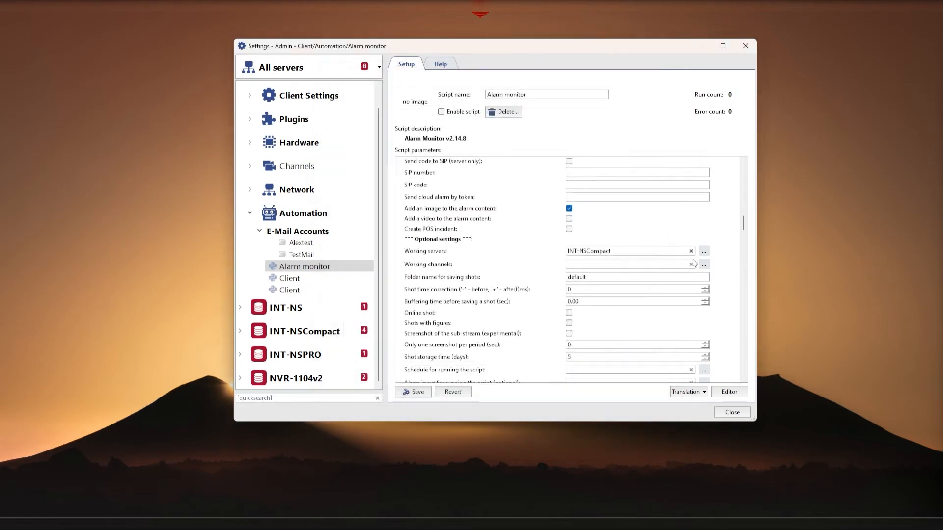
Step: Choose the three Face Recognition channels found by searching 'face re' as working channels
click(703, 251)
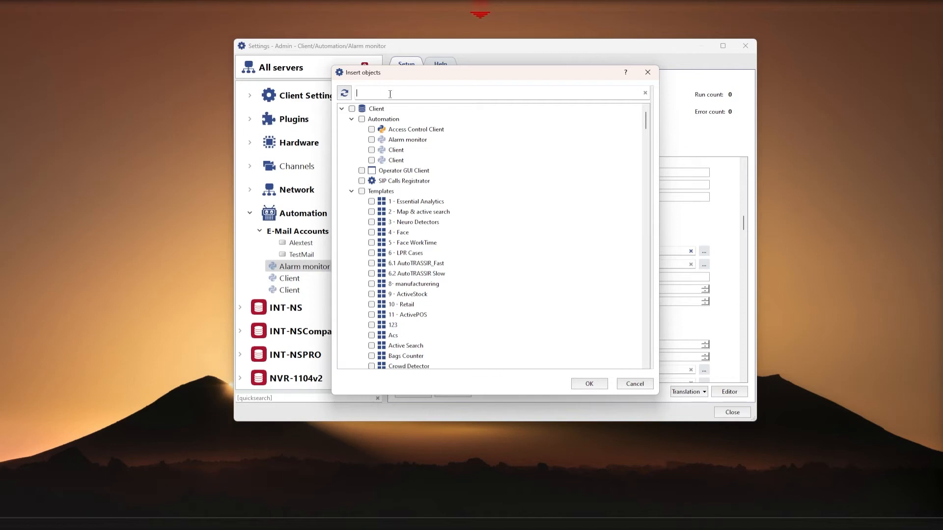
text(face)
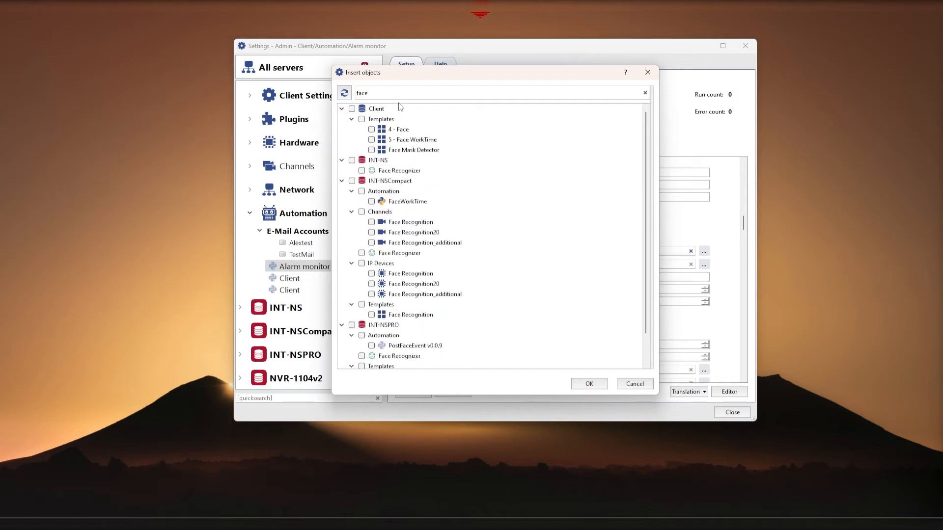
text(re)
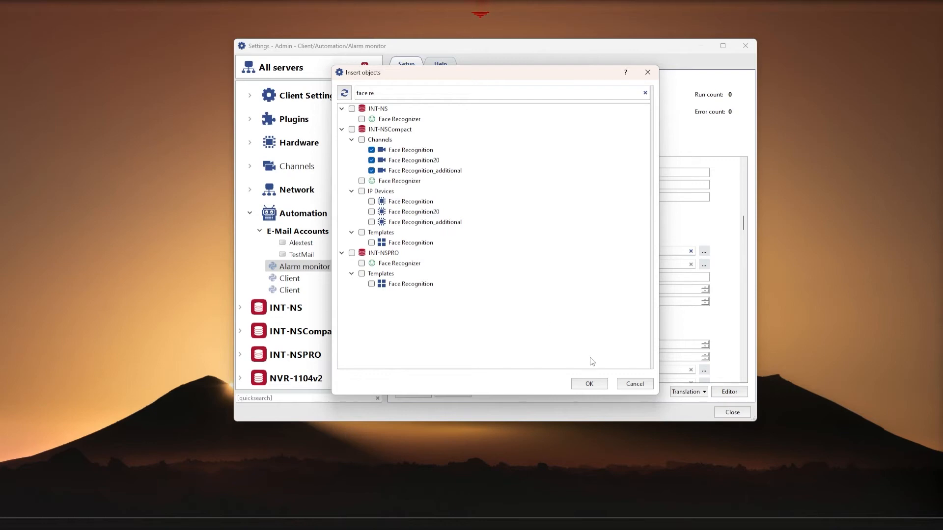
click(588, 384)
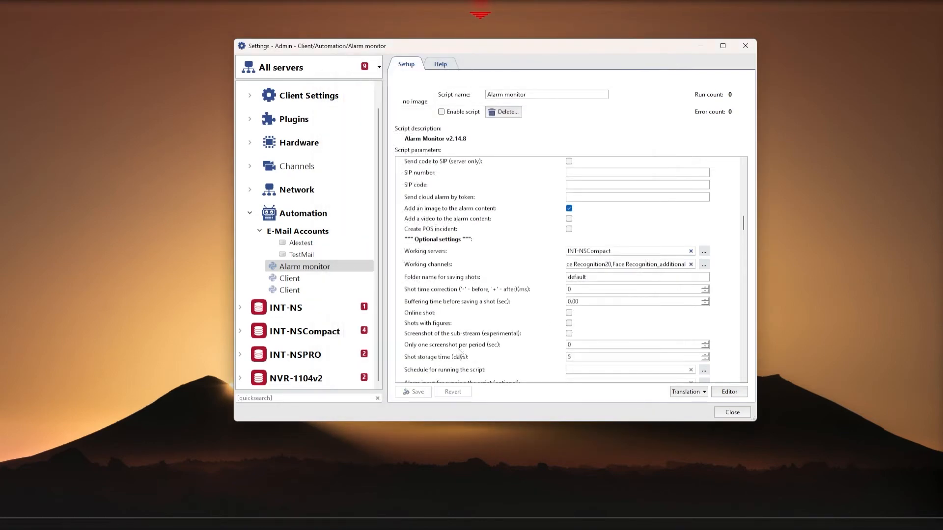
scroll(down, 3)
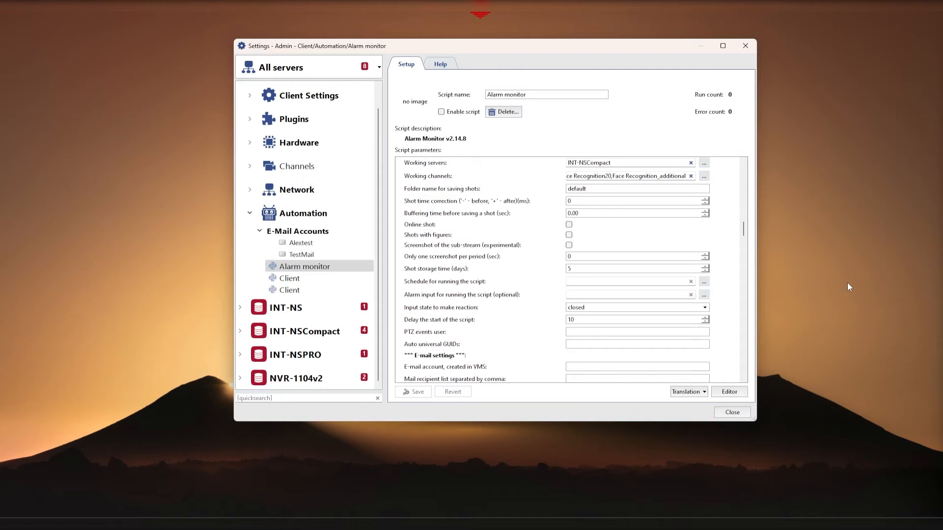
Step: Enter Alextest as the Alarm monitor's e-mail account, after checking that account's settings
scroll(down, 3)
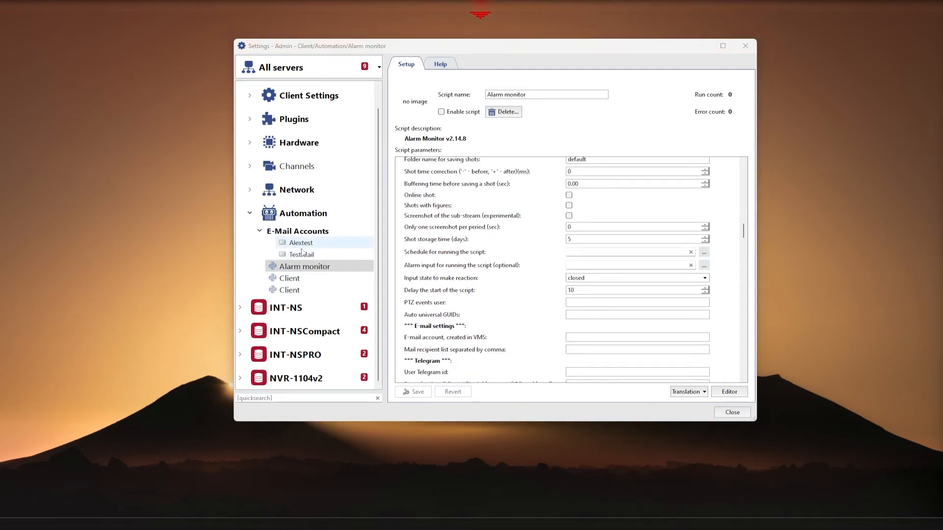
click(300, 242)
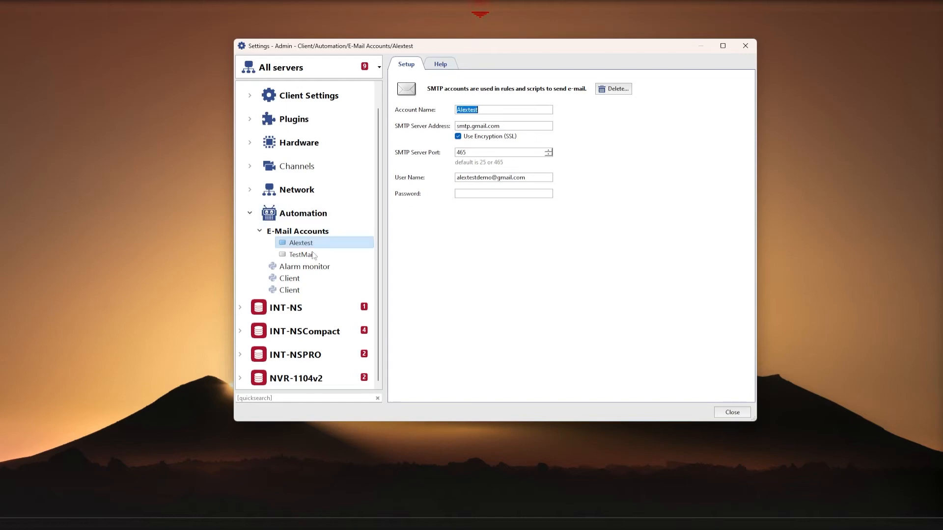
click(305, 266)
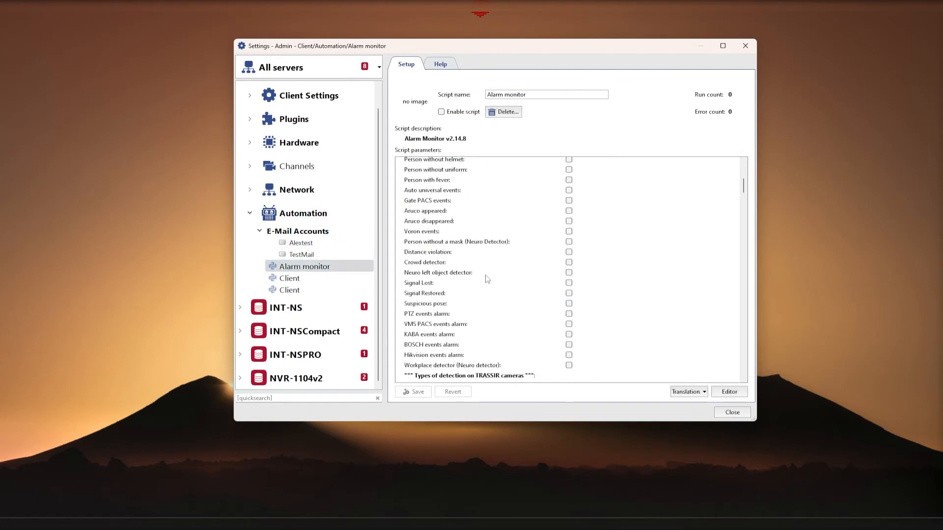
scroll(down, 3)
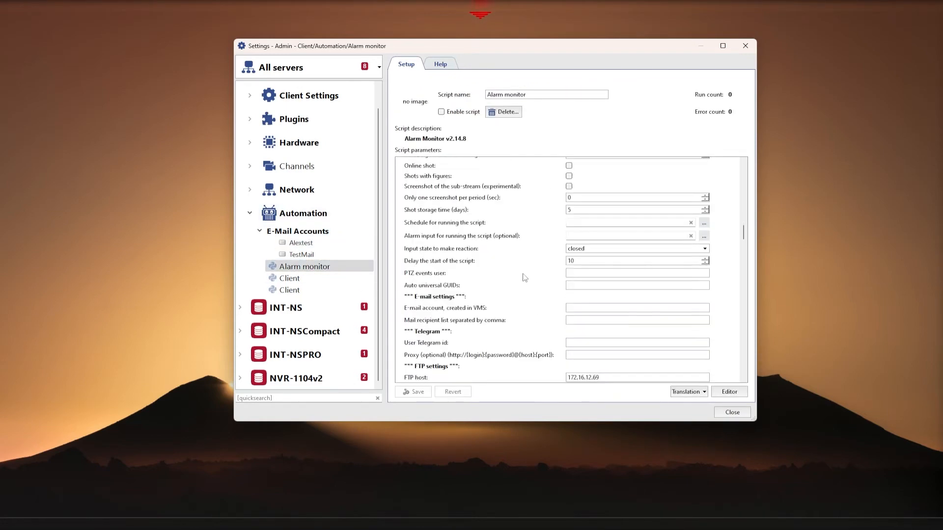
scroll(down, 3)
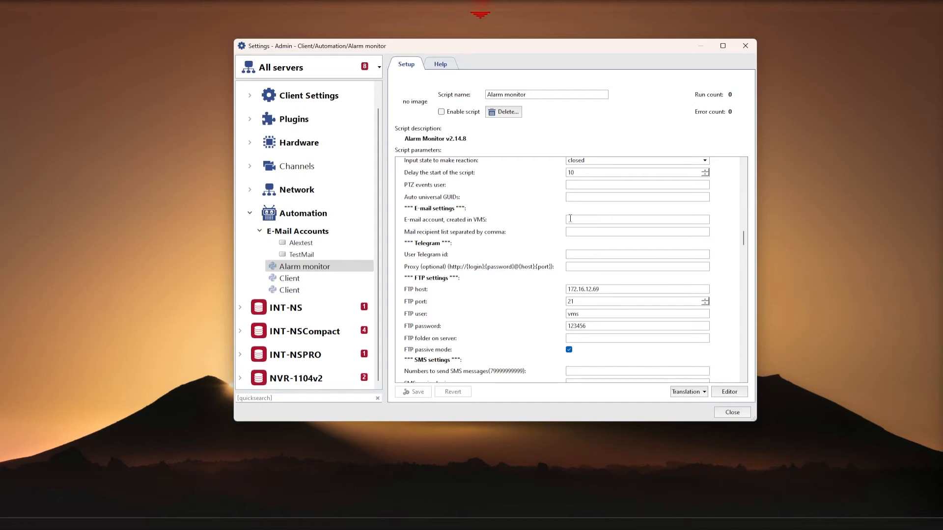
text(Alextest)
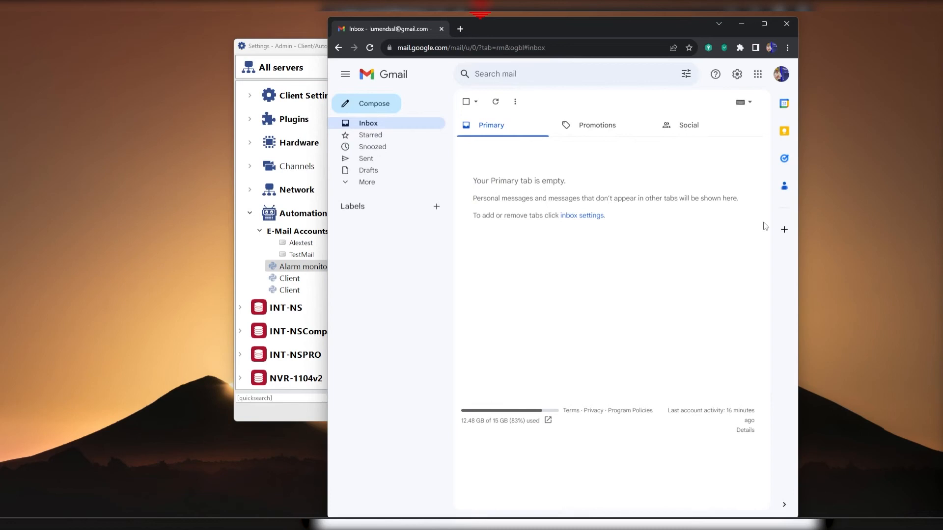
click(780, 74)
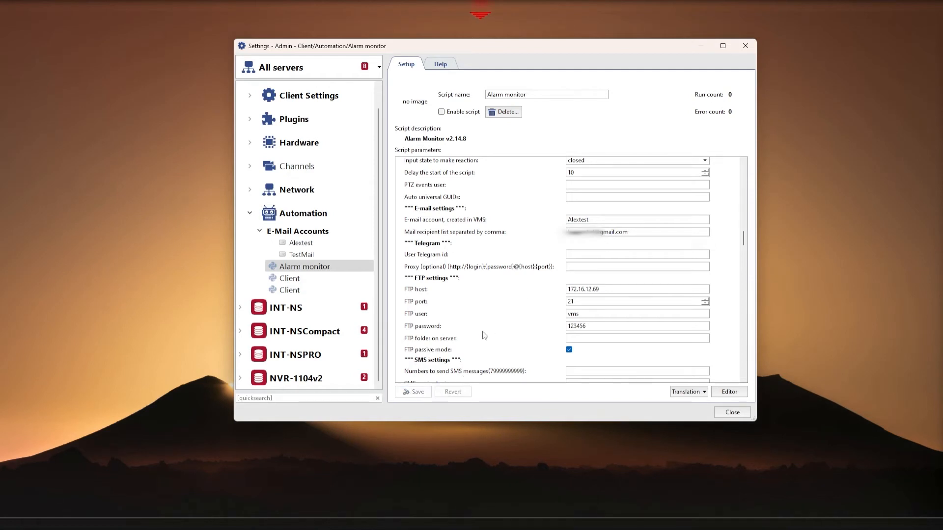
Step: Set persons database server INT-NSCompact, activation by Any person, save, and enable the script
scroll(down, 3)
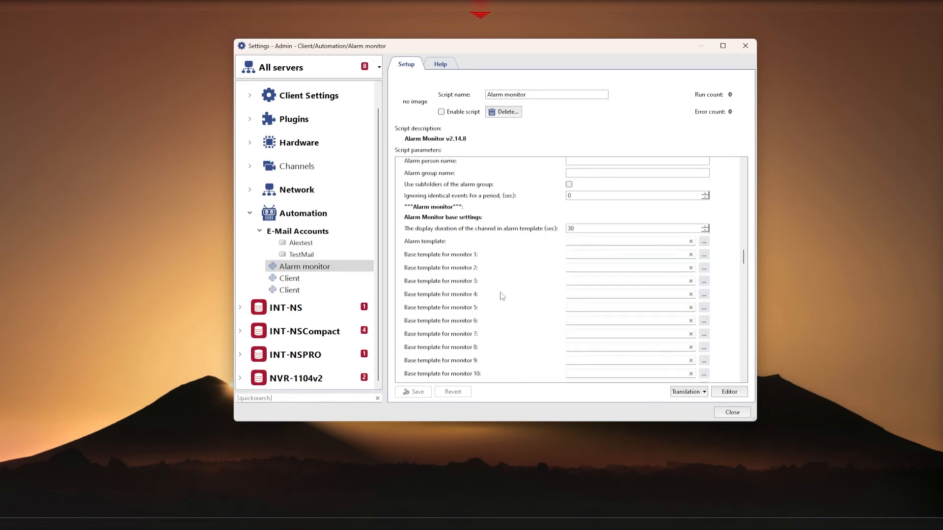
scroll(down, 3)
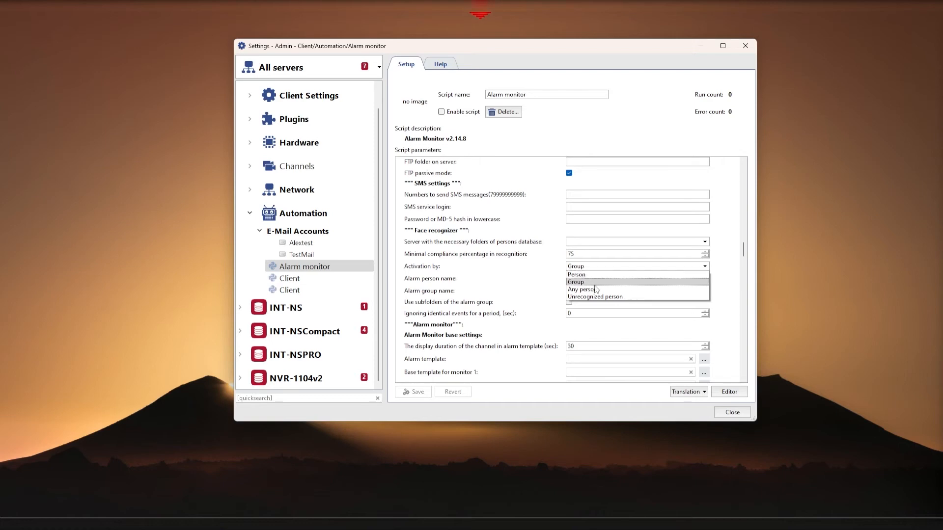
mouse_move(606, 251)
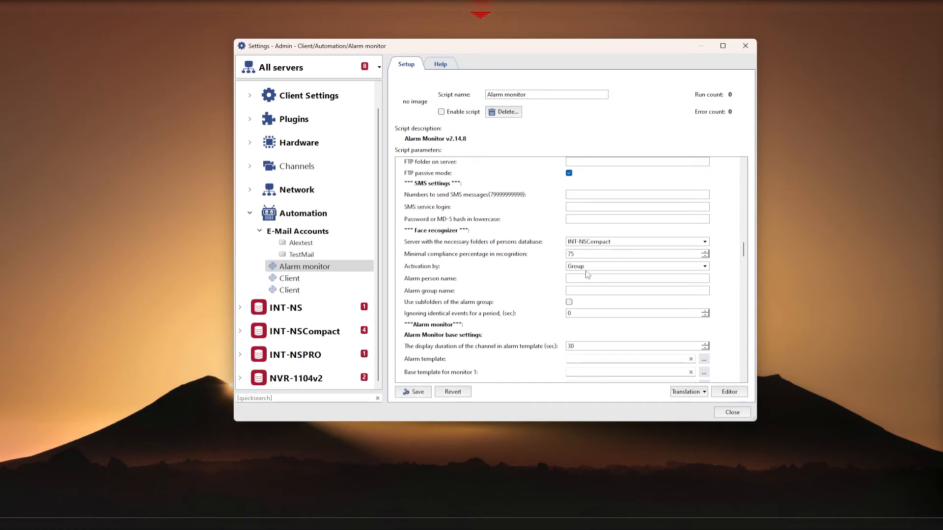
click(702, 266)
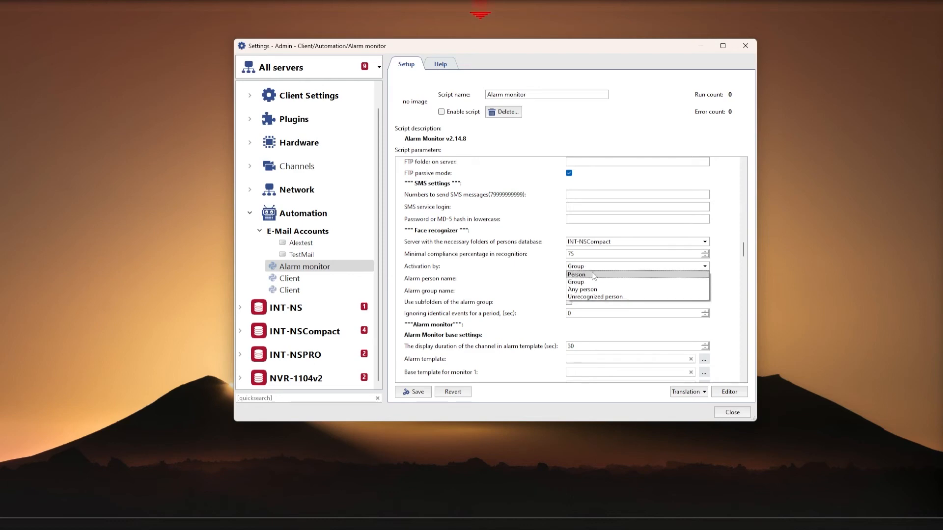
mouse_move(582, 289)
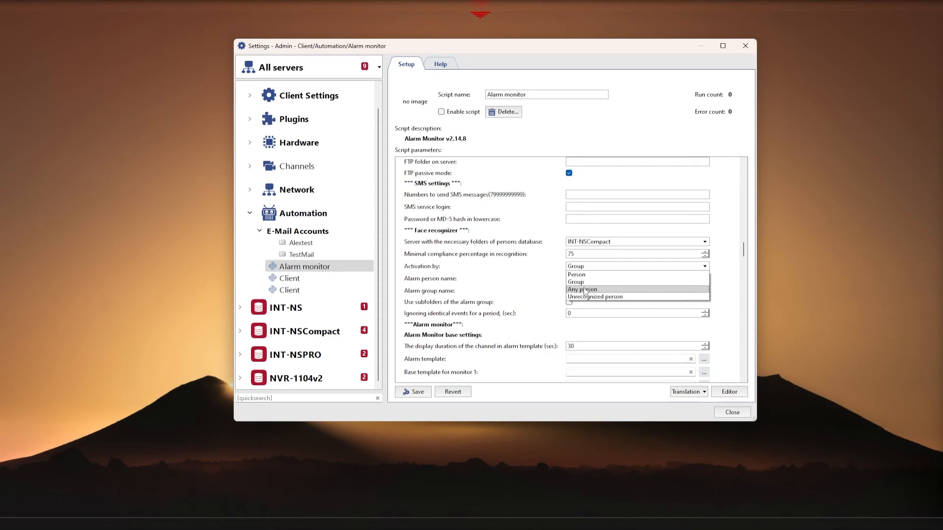
click(581, 289)
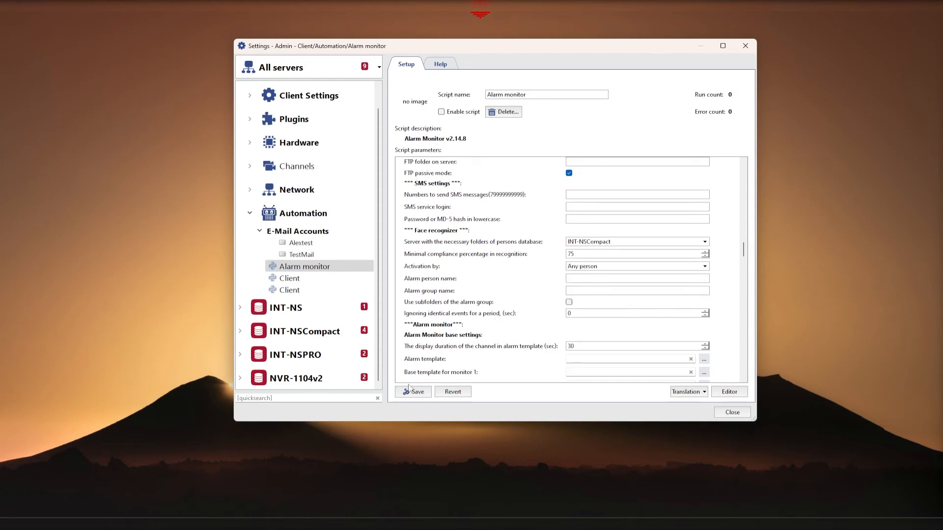
click(413, 391)
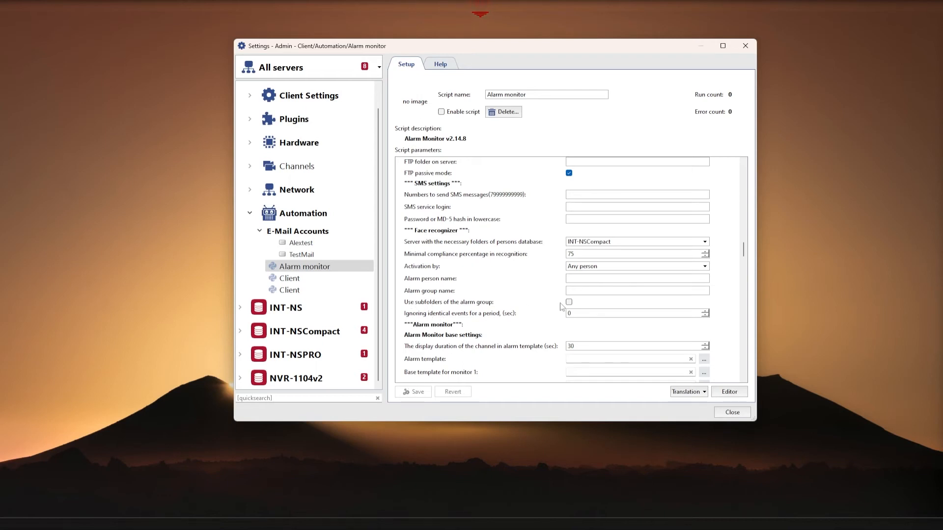
click(636, 278)
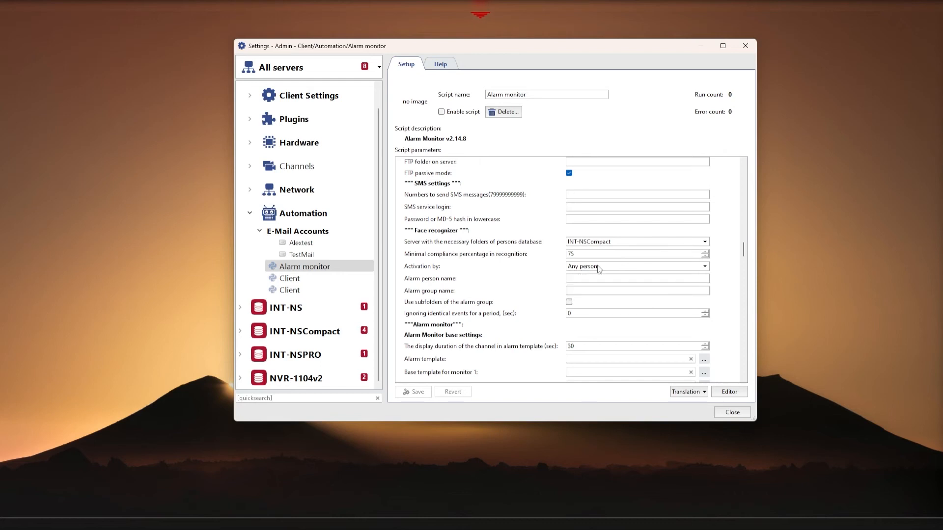
mouse_move(532, 285)
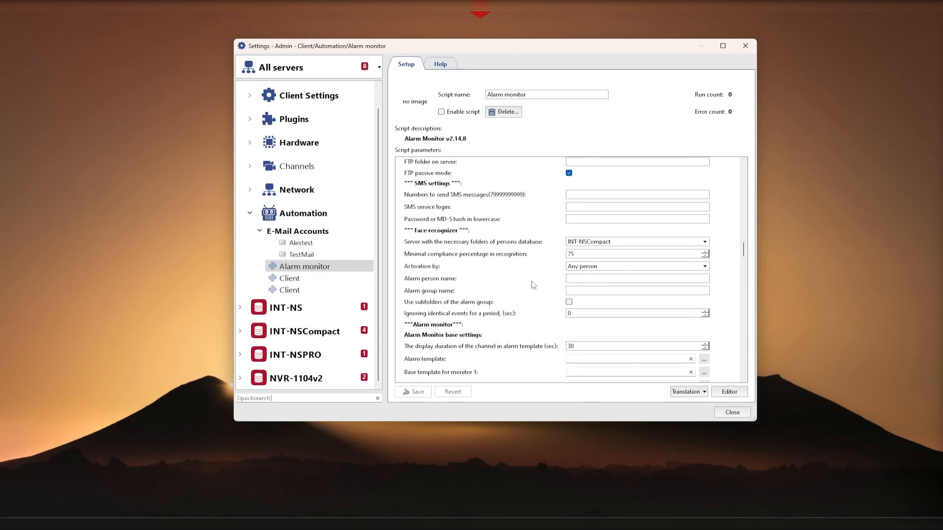
click(442, 112)
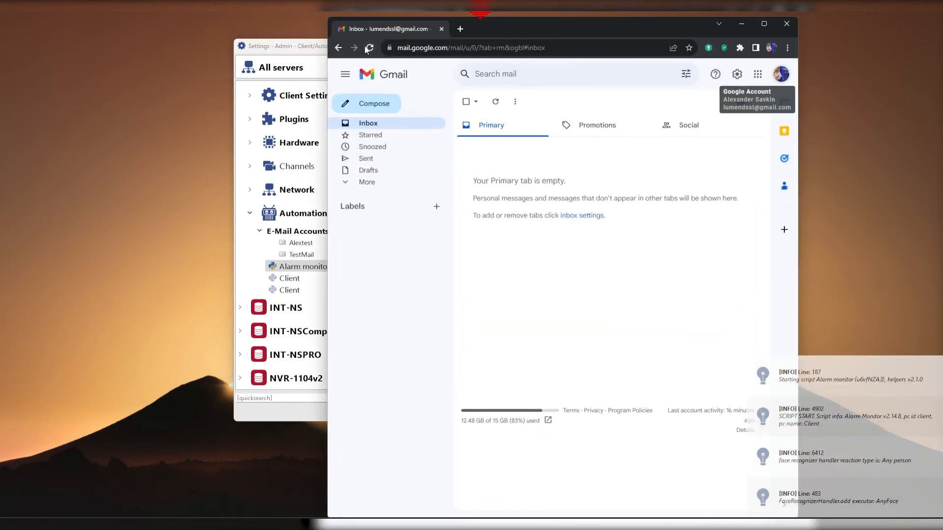
Step: Refresh the Gmail inbox and open the newest Alarm monitor alert e-mail
click(370, 48)
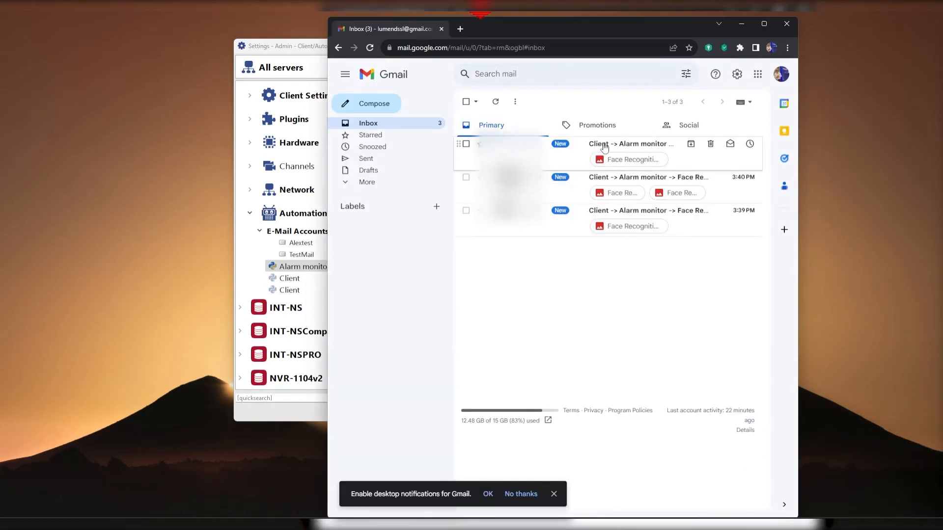
click(631, 144)
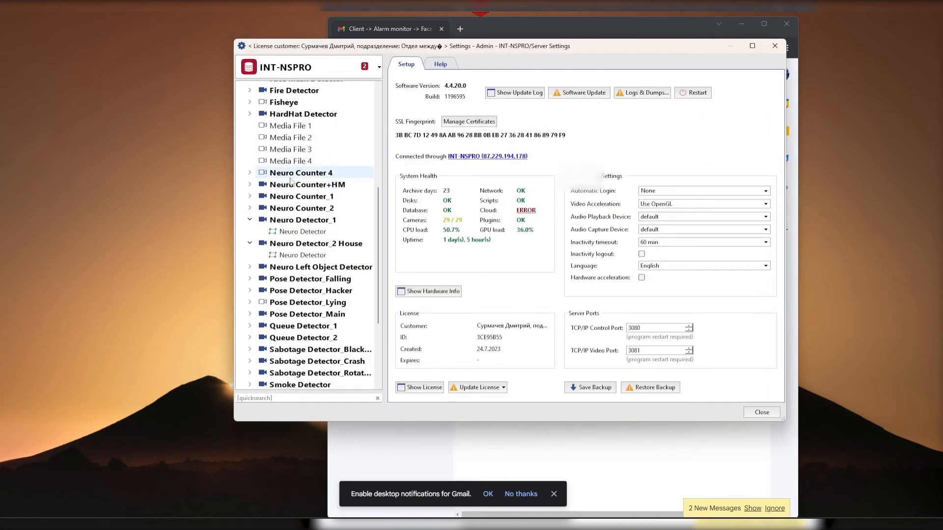
Step: Review Neuro Detector_2 House's Private area counting zone, then return to the Client workstation settings
click(303, 255)
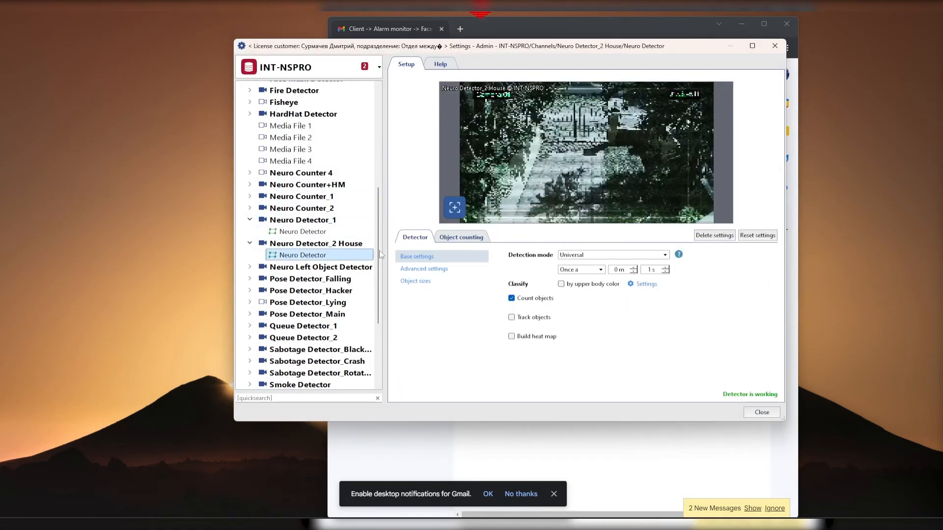
click(460, 236)
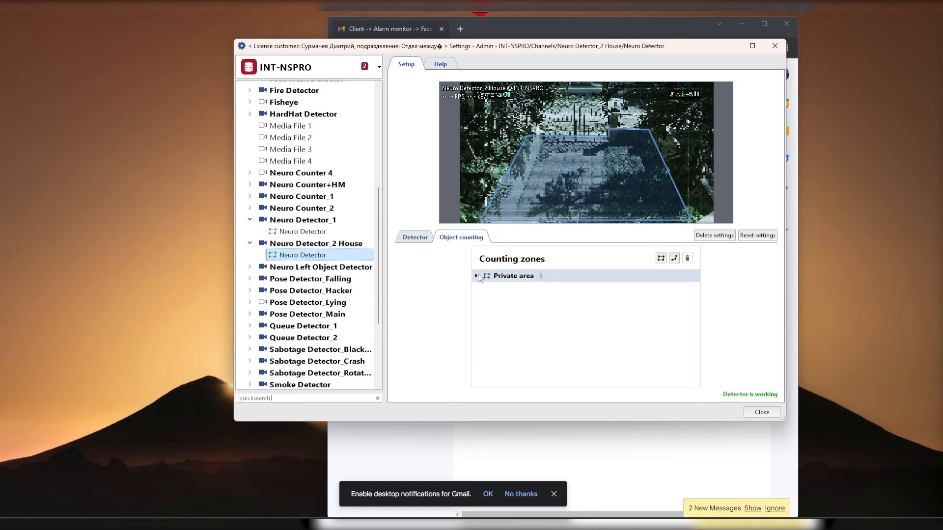
click(476, 275)
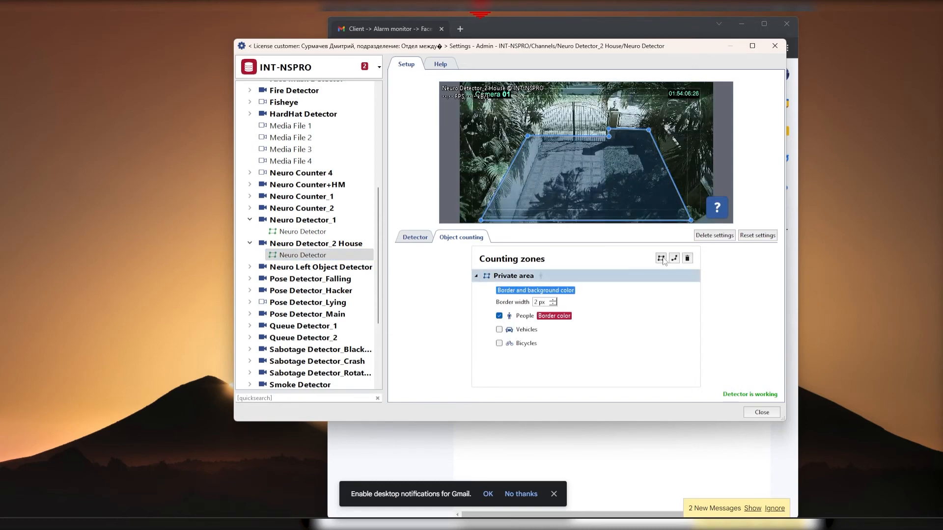
mouse_move(659, 257)
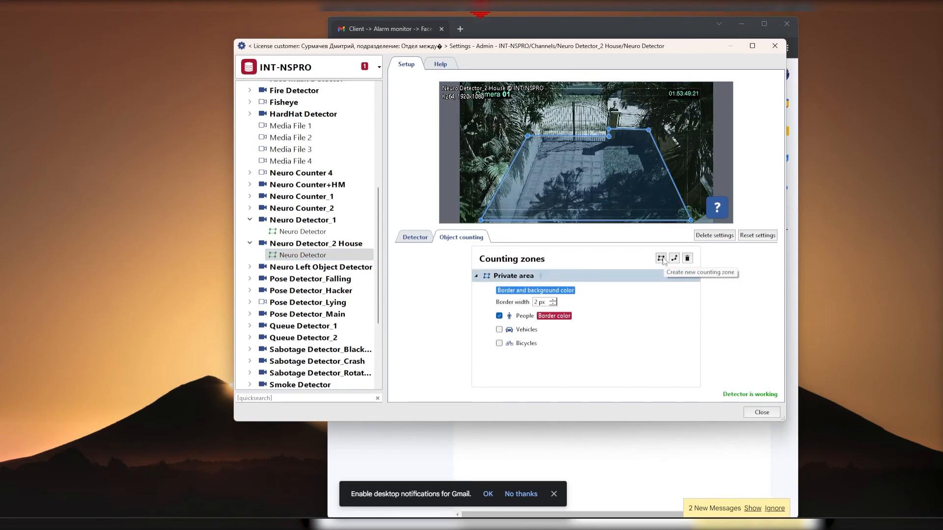
click(415, 236)
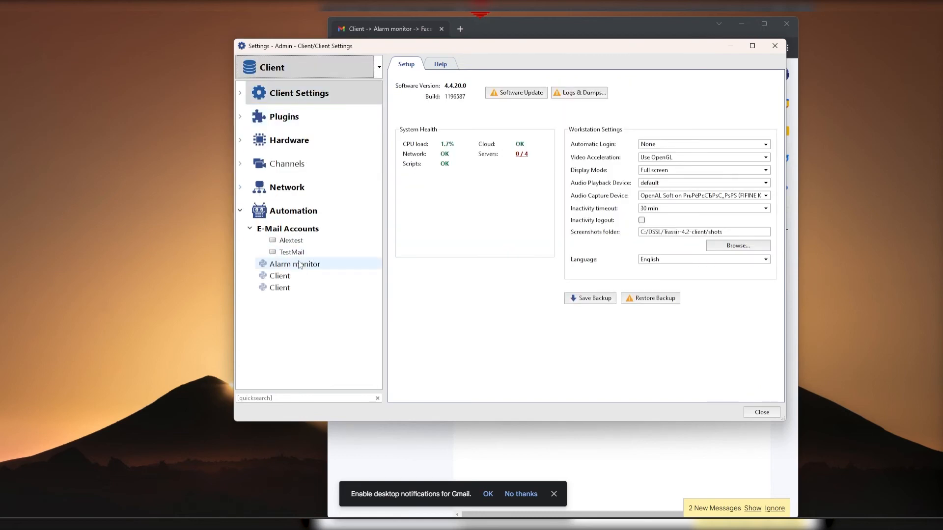
Step: Switch Alarm monitor from SIMT/Neurodetector alarms to neuro-zone object appearance, and open the zone picker
click(295, 263)
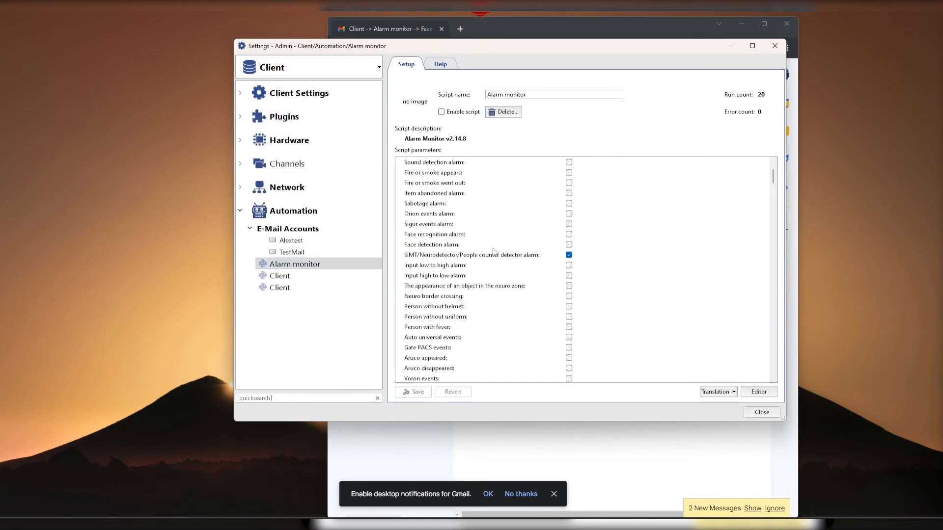
scroll(up, 3)
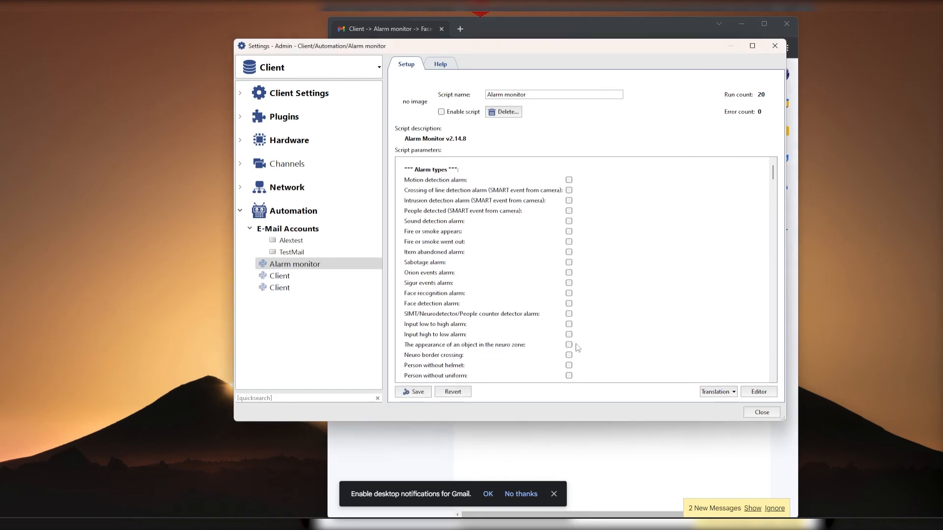
click(568, 345)
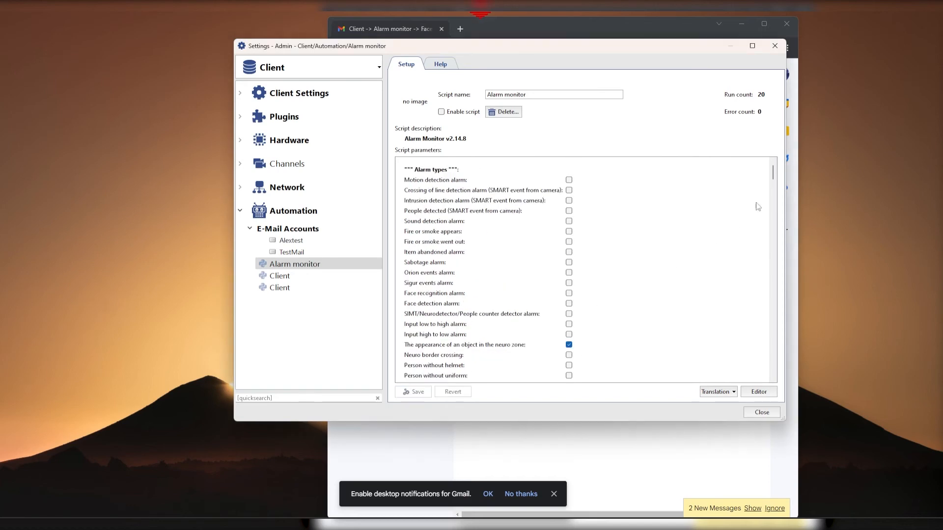
scroll(down, 3)
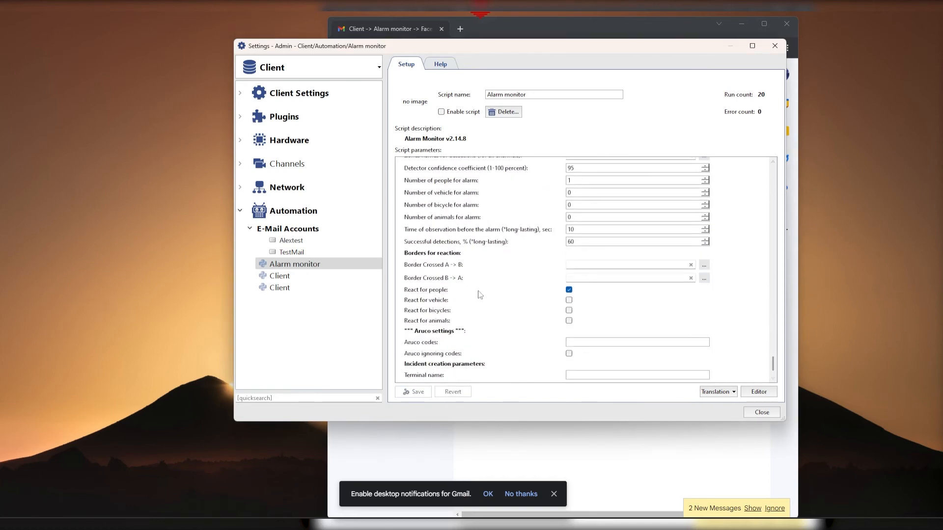
scroll(up, 3)
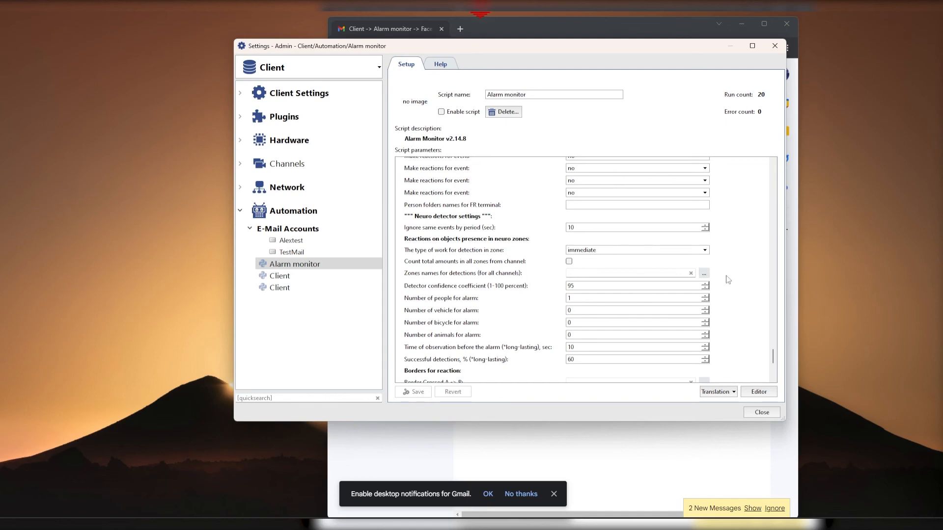
click(703, 273)
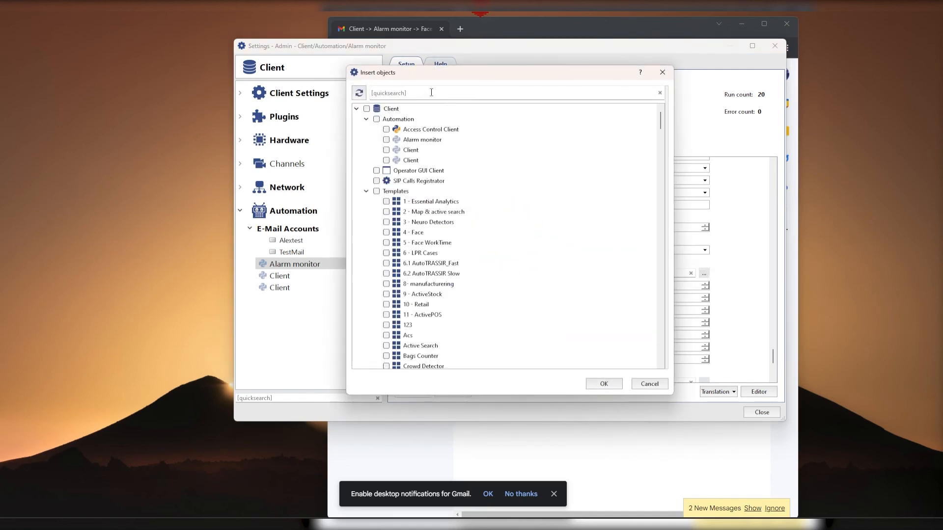
Step: Pick Neuro Detector_2 House's Private area as the neuro detection zone
text(sec)
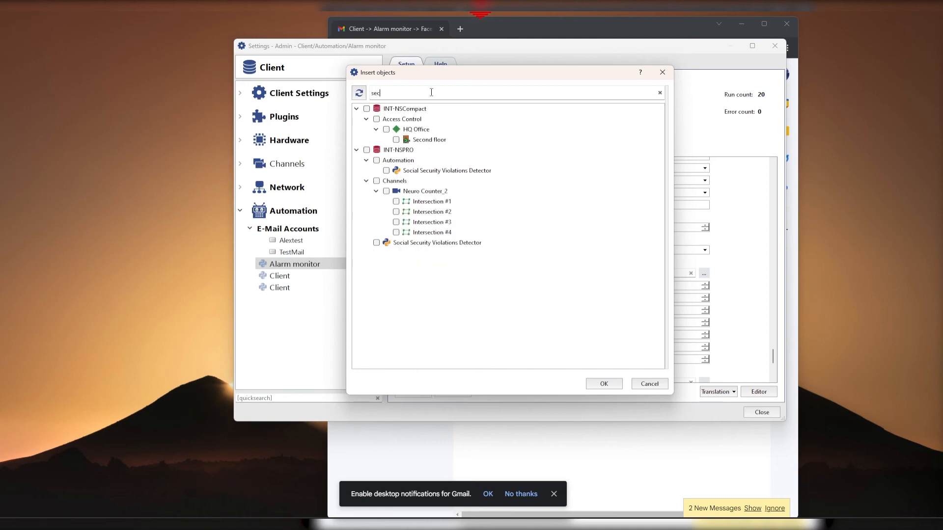
click(658, 92)
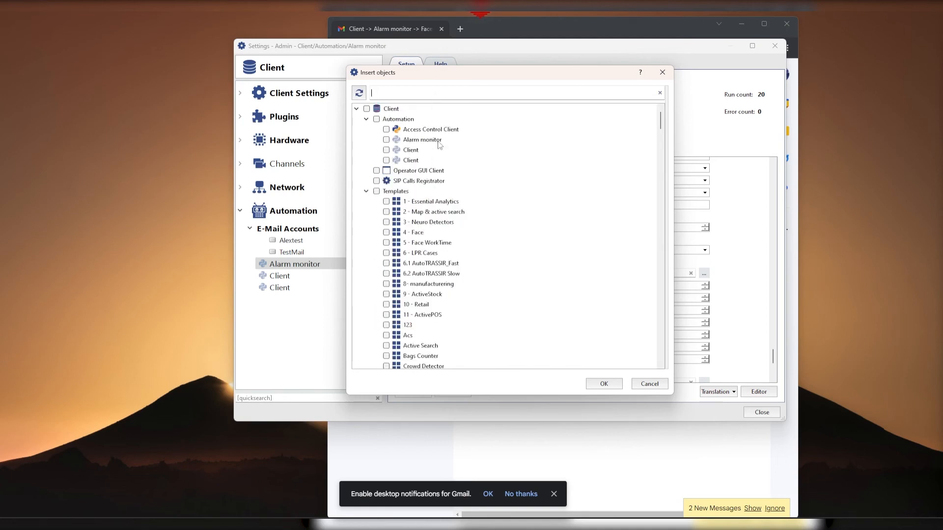
text(neu)
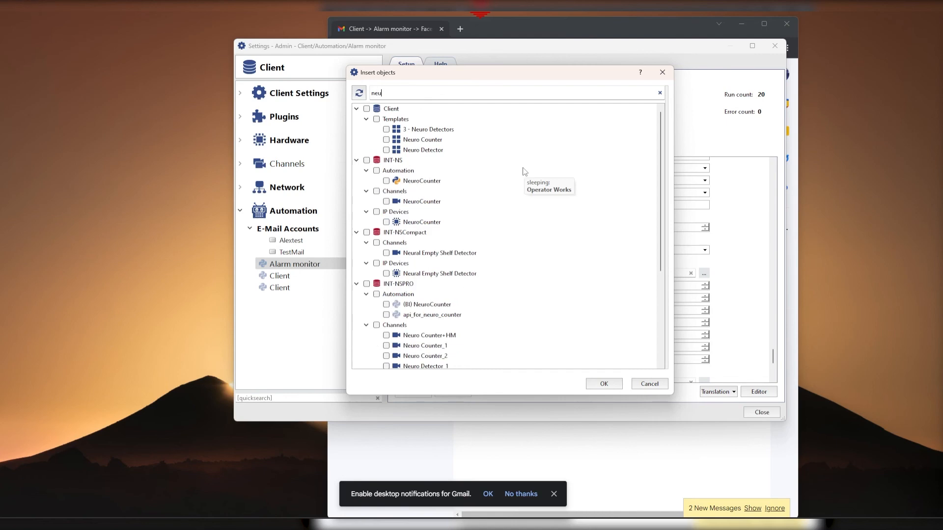
text(house)
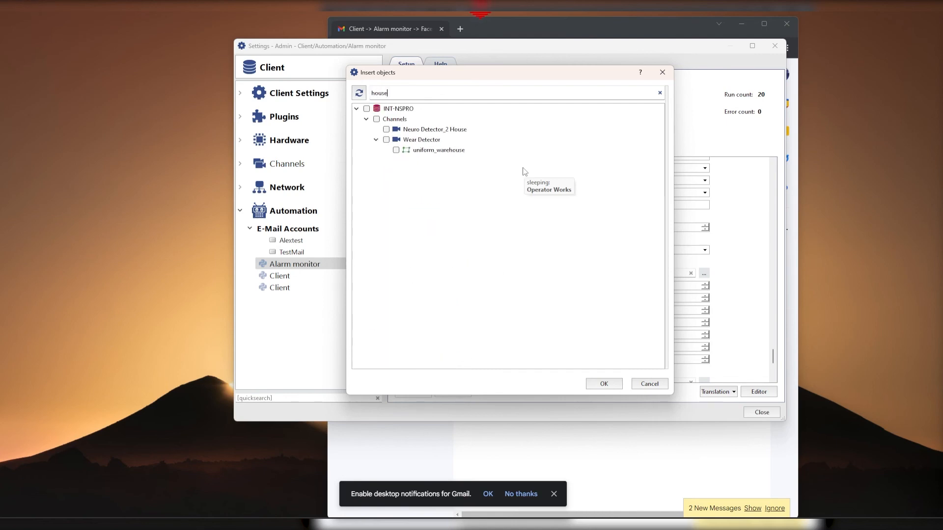
mouse_move(404, 144)
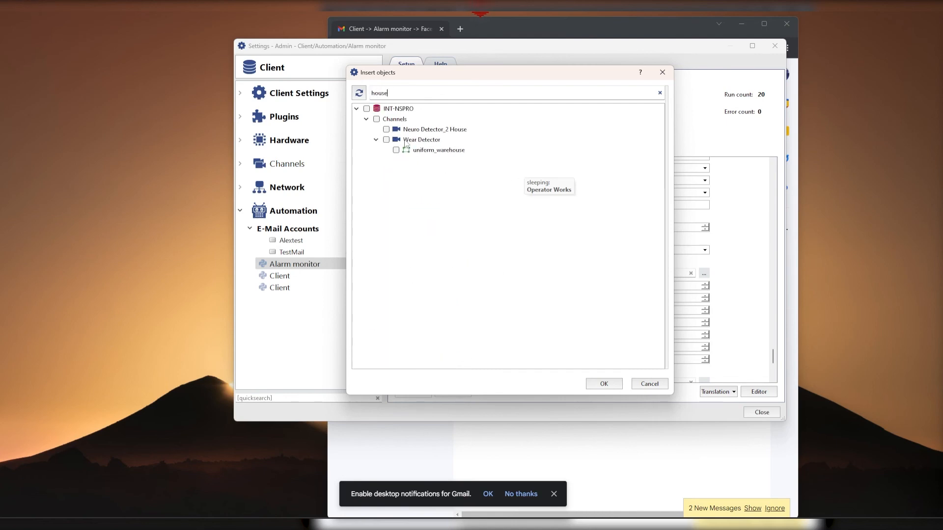
click(659, 93)
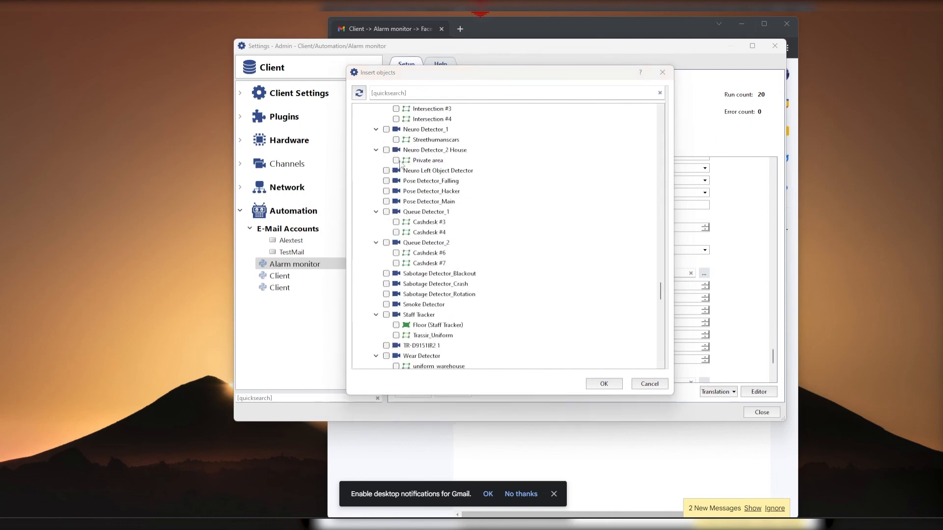
click(396, 160)
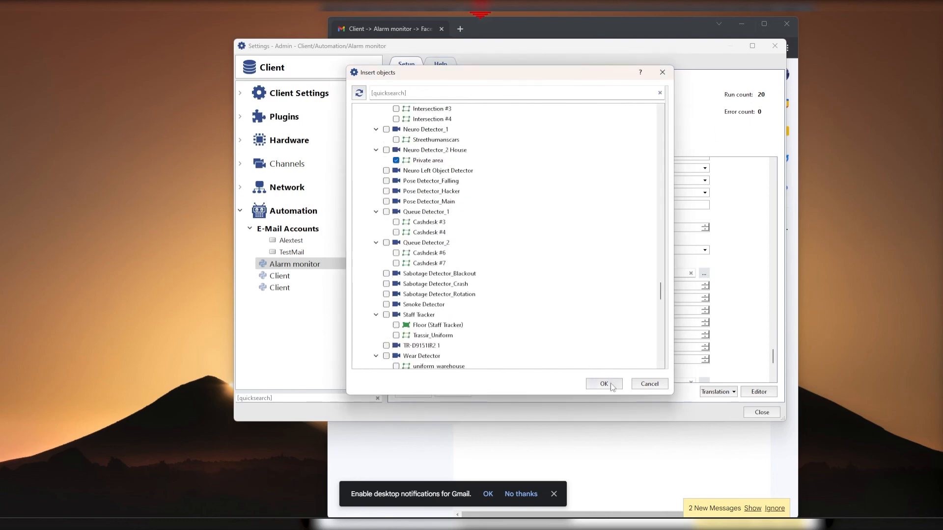
click(603, 384)
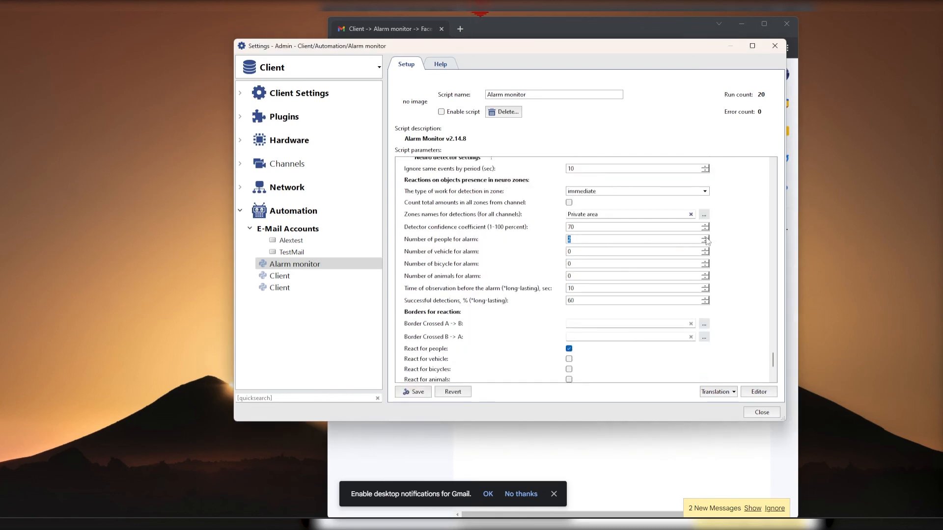
Step: Save the Alarm monitor neuro-zone settings with a people-count threshold of 1
click(706, 241)
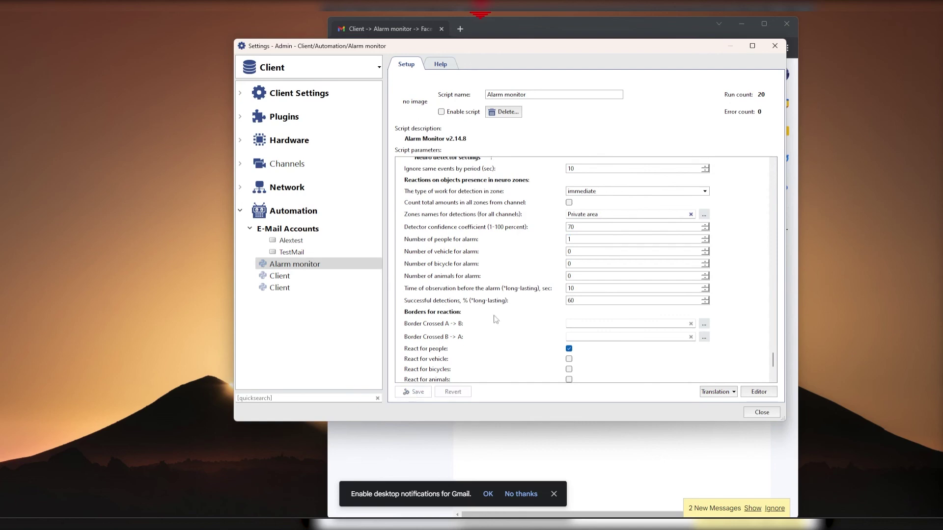
scroll(down, 3)
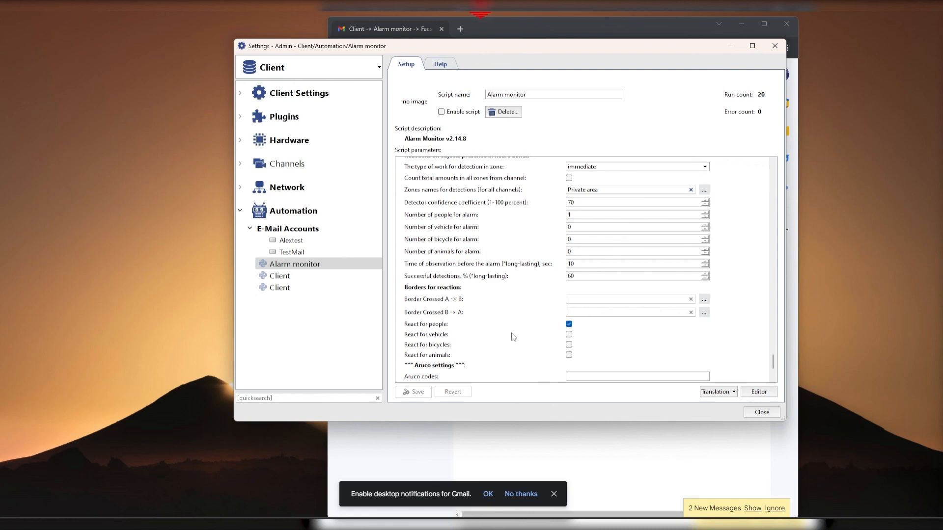
mouse_move(494, 343)
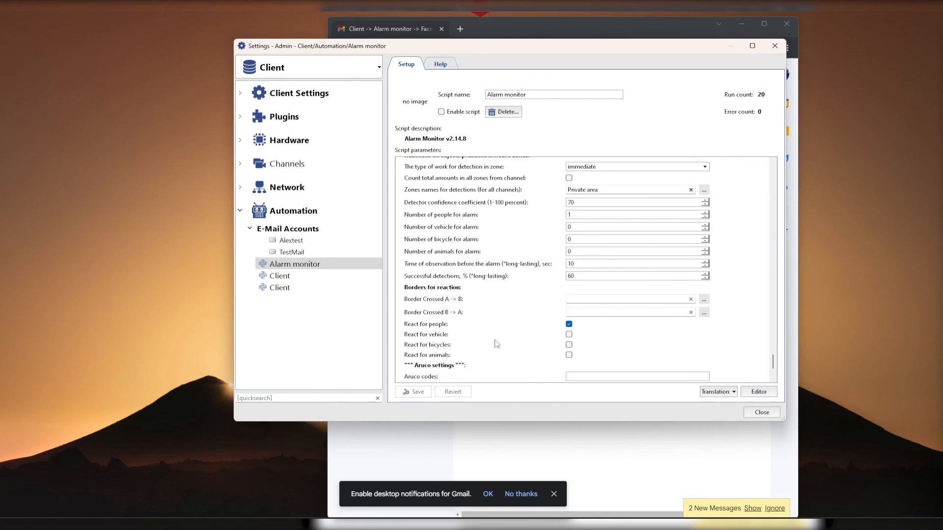
mouse_move(501, 321)
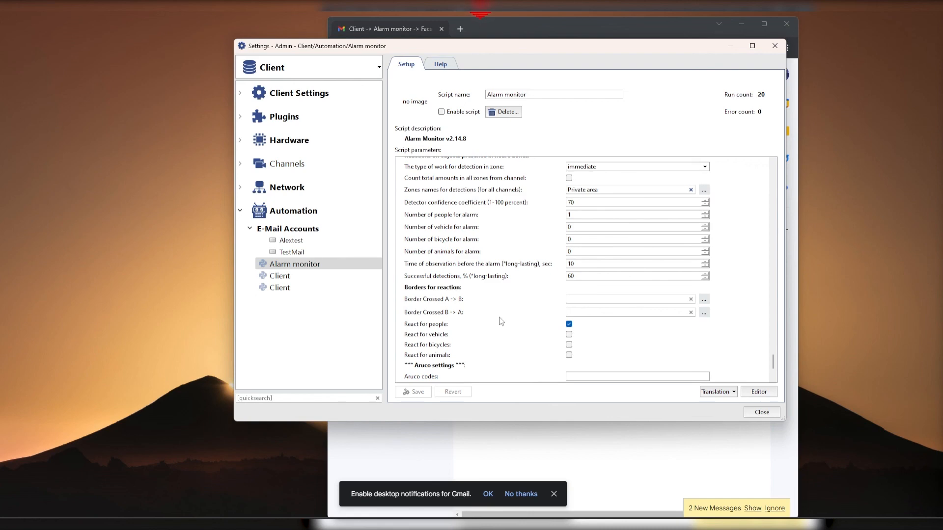
mouse_move(627, 296)
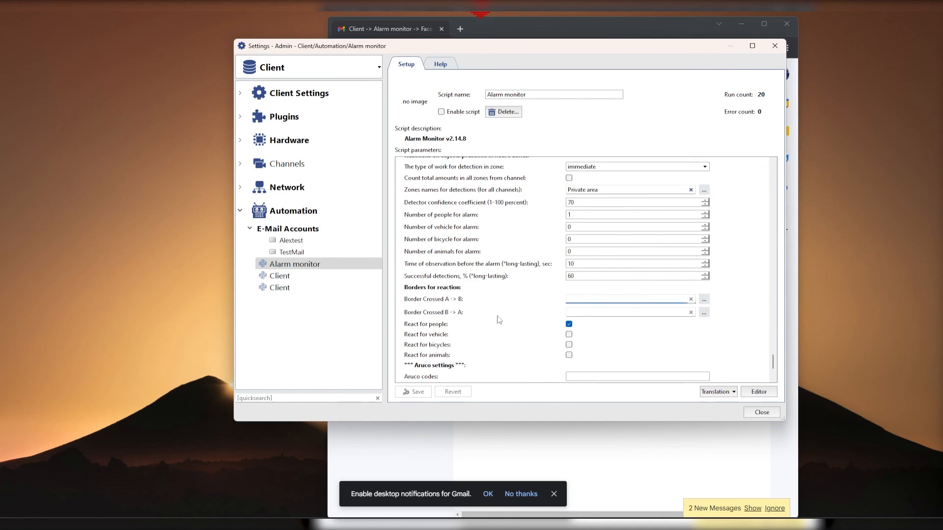
mouse_move(459, 332)
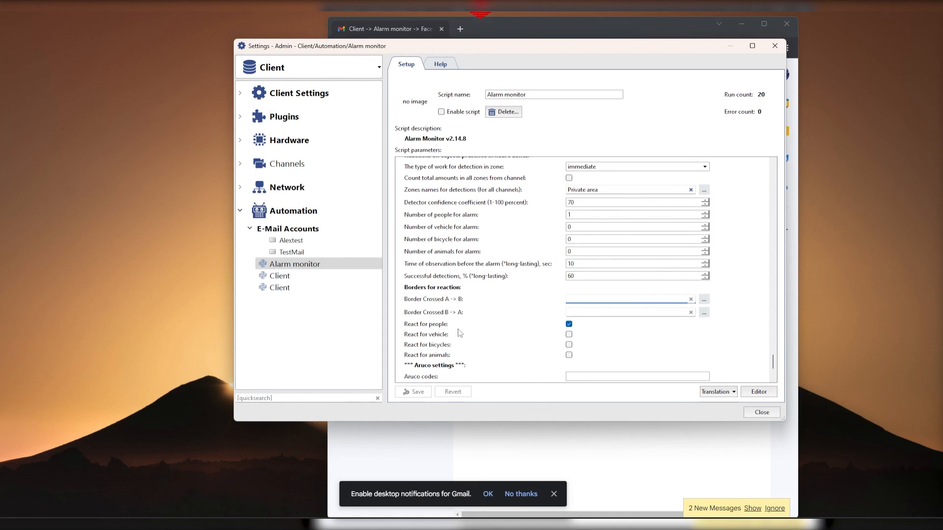
mouse_move(568, 333)
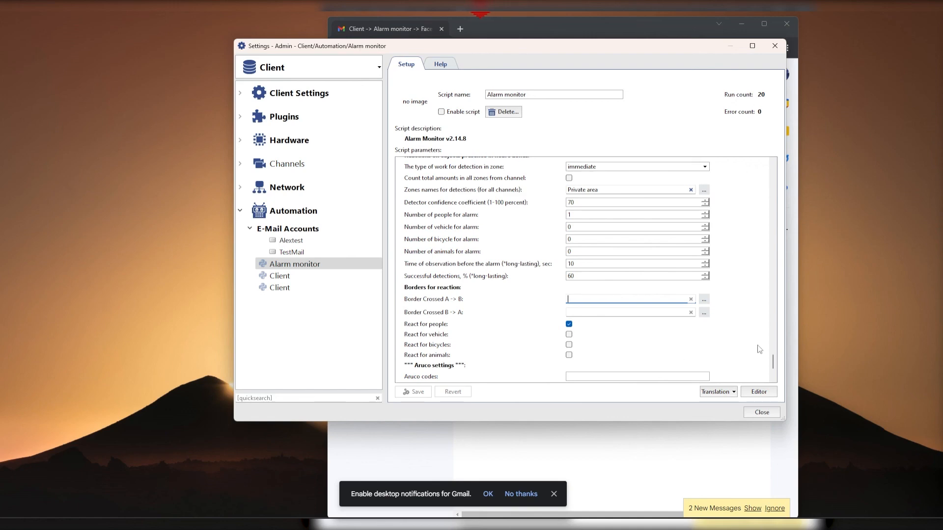
mouse_move(606, 364)
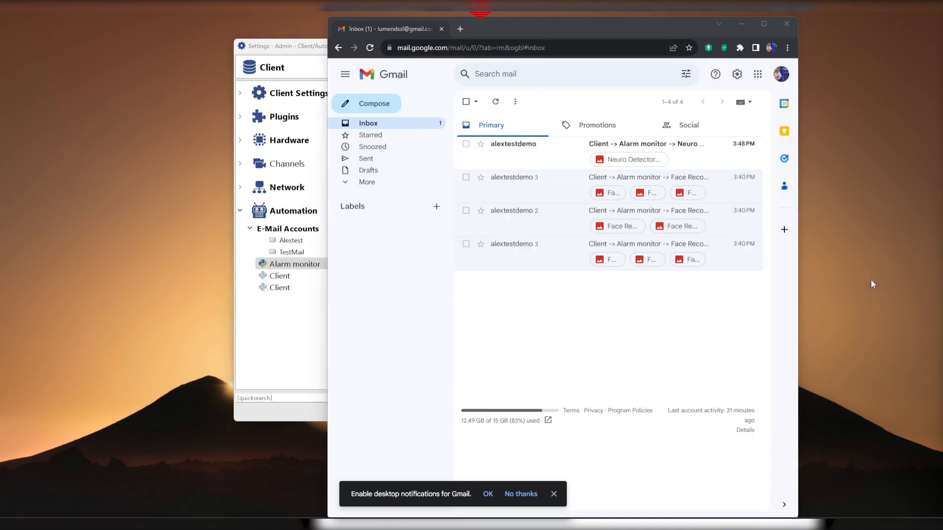
Step: Open the newest Neuro Detector_2 House Alarm monitor e-mail in Gmail
click(643, 144)
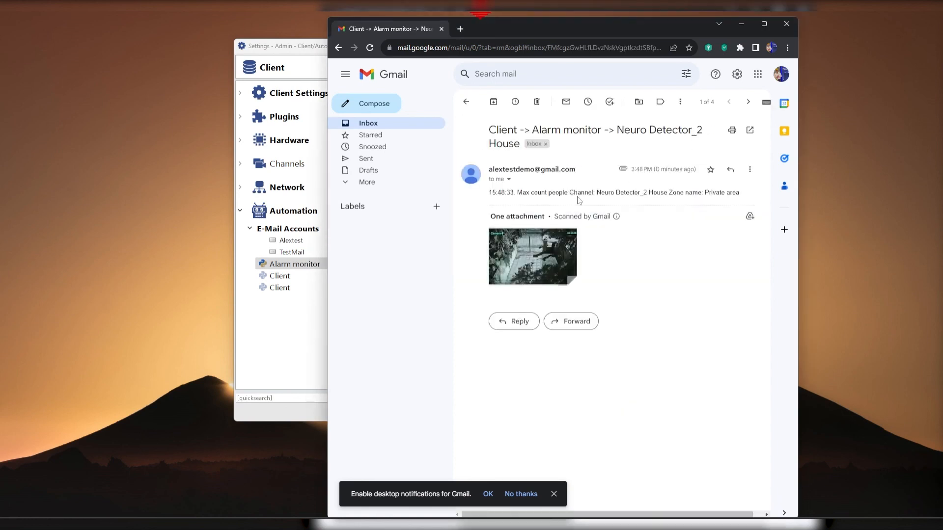
mouse_move(870, 238)
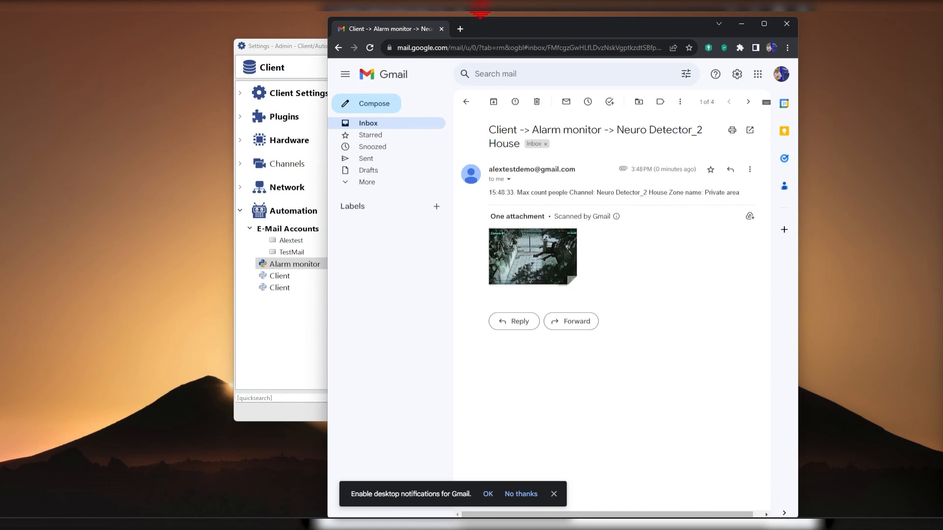
mouse_move(916, 225)
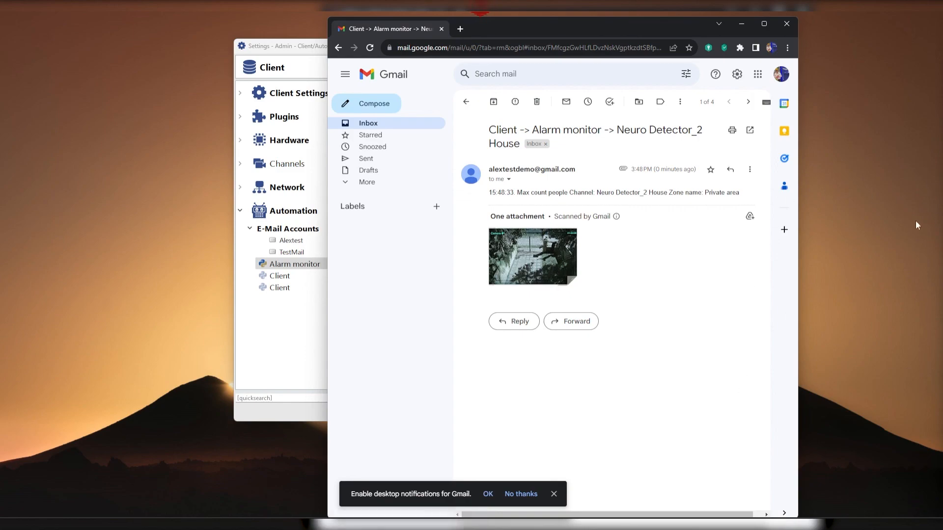